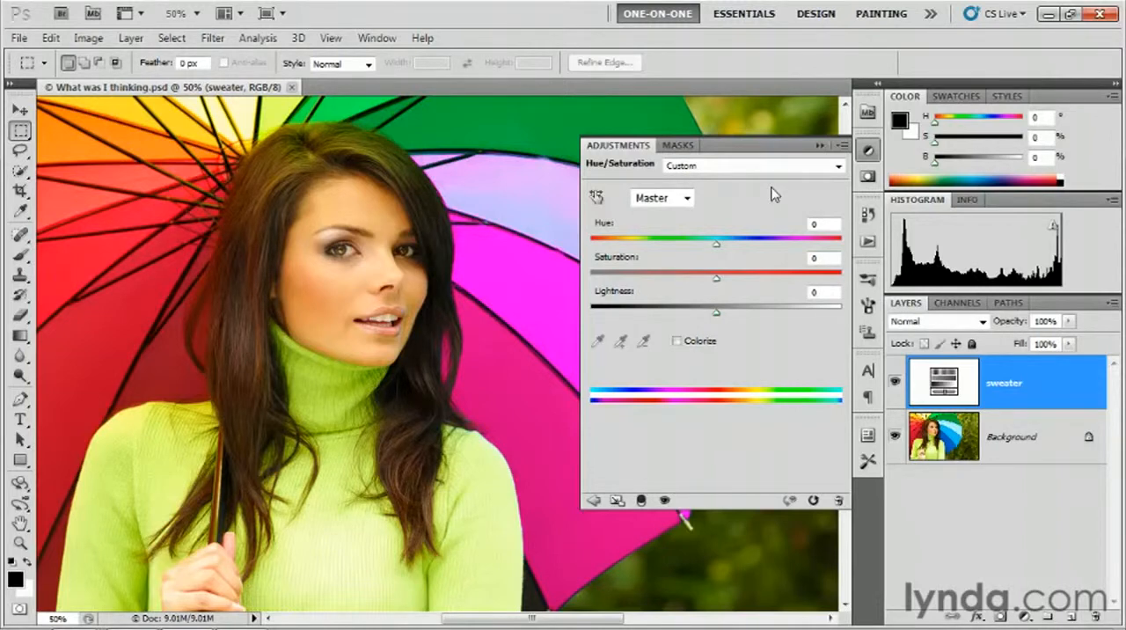
{"action": "mouse_move", "coordinate": [519, 371]}
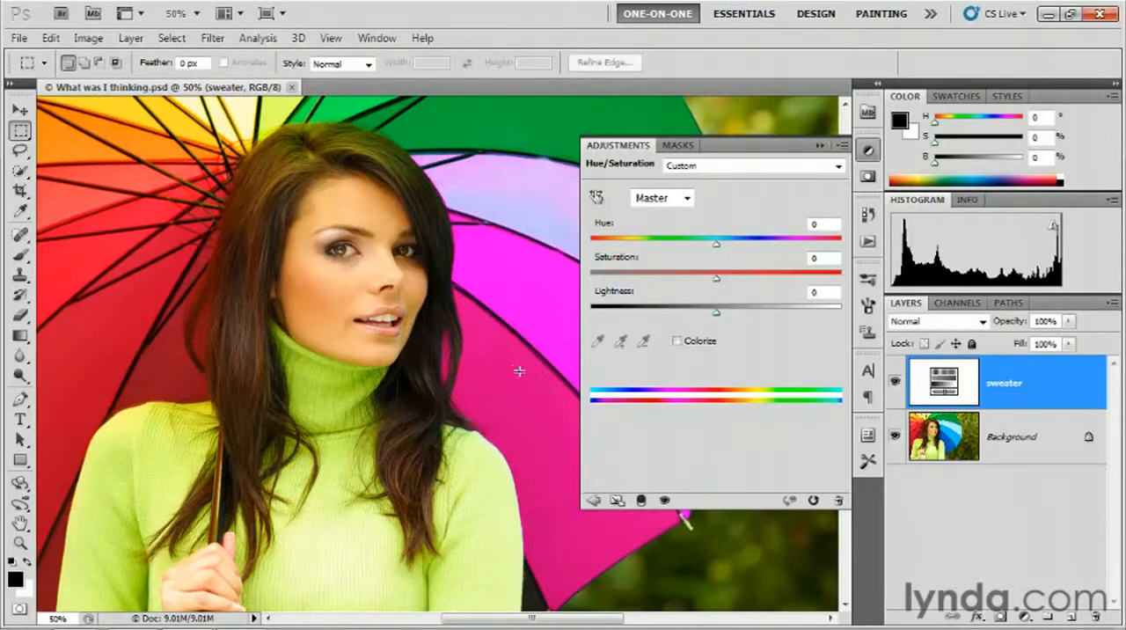
Set the Hue/Saturation edit range to Blues (hue +100, saturation +40, lightness −25).
{"action": "left_click", "coordinate": [662, 197]}
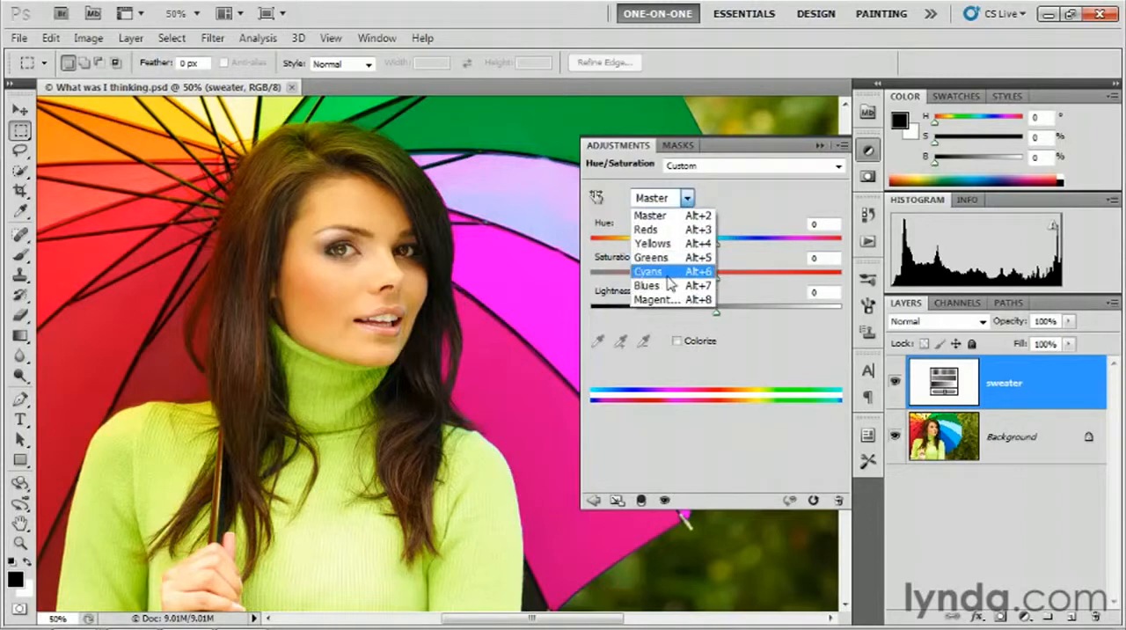
{"action": "mouse_move", "coordinate": [664, 285]}
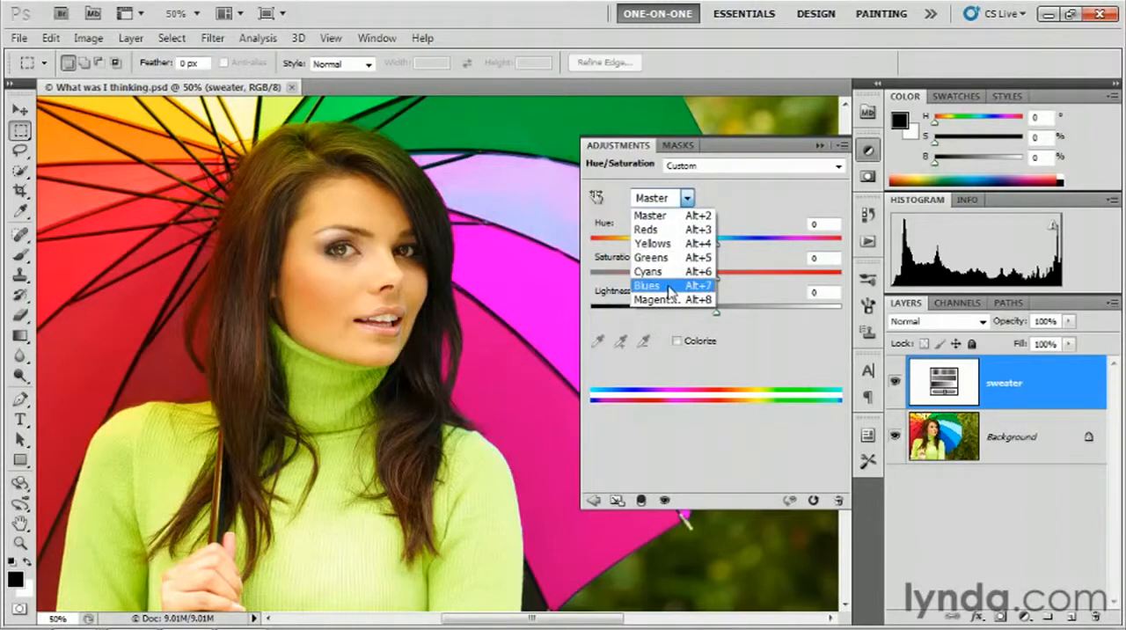
{"action": "left_click", "coordinate": [648, 285]}
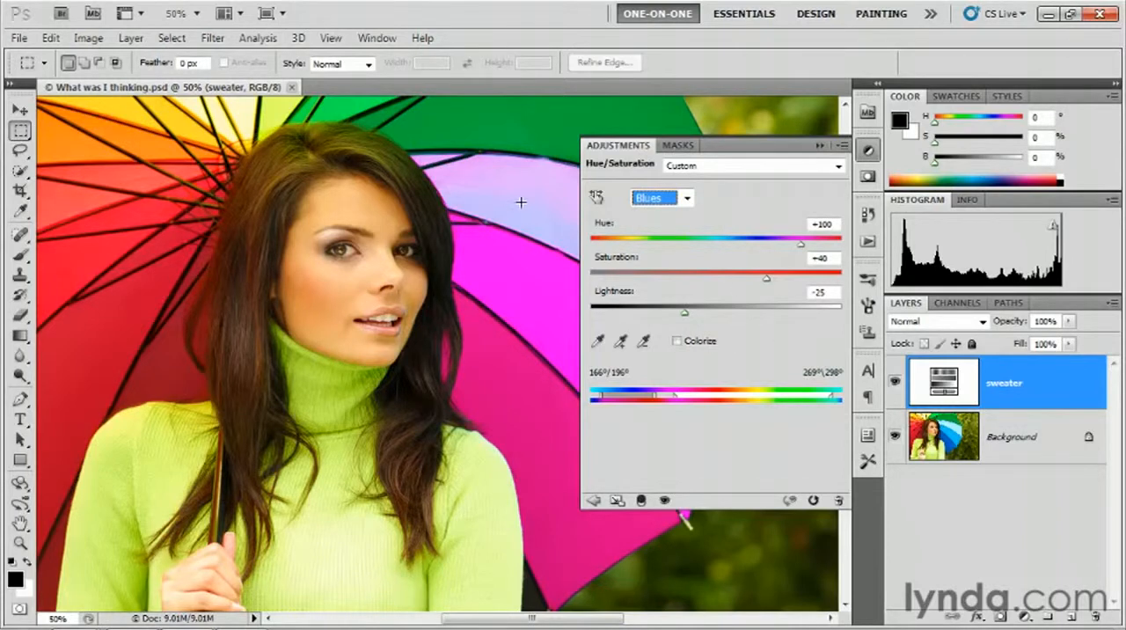
{"action": "mouse_move", "coordinate": [514, 375]}
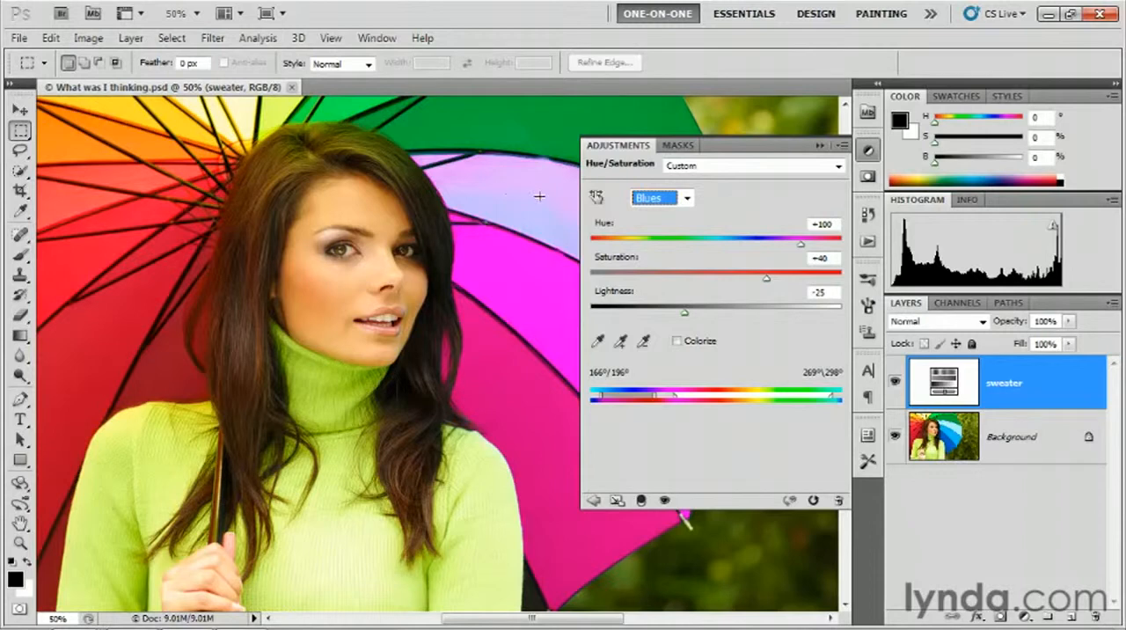
{"action": "mouse_move", "coordinate": [512, 215]}
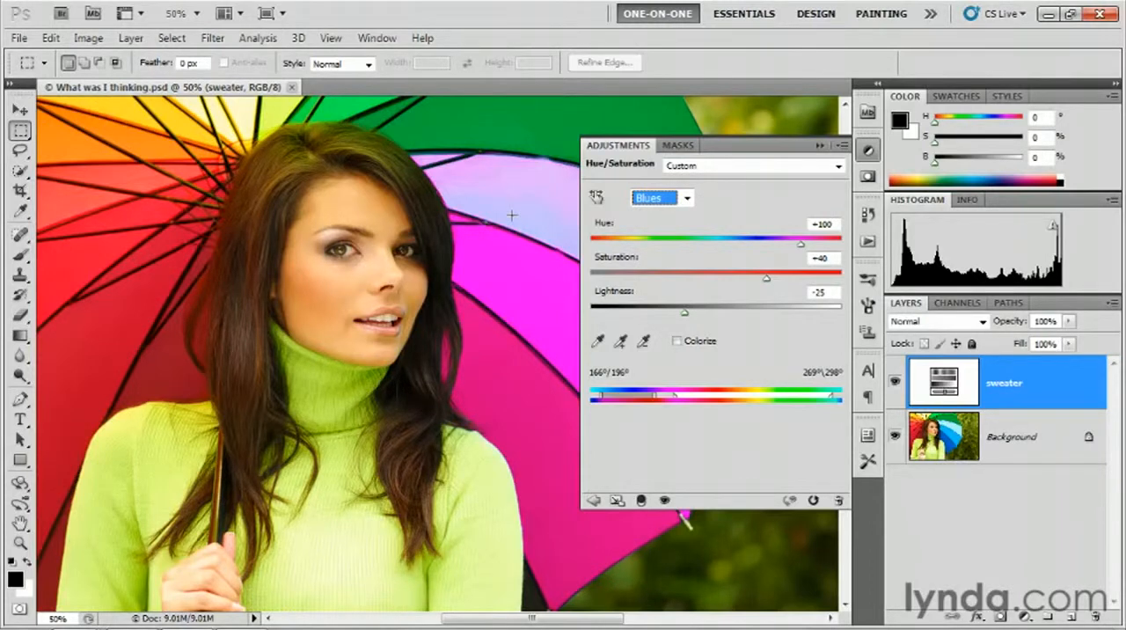
{"action": "mouse_move", "coordinate": [760, 468]}
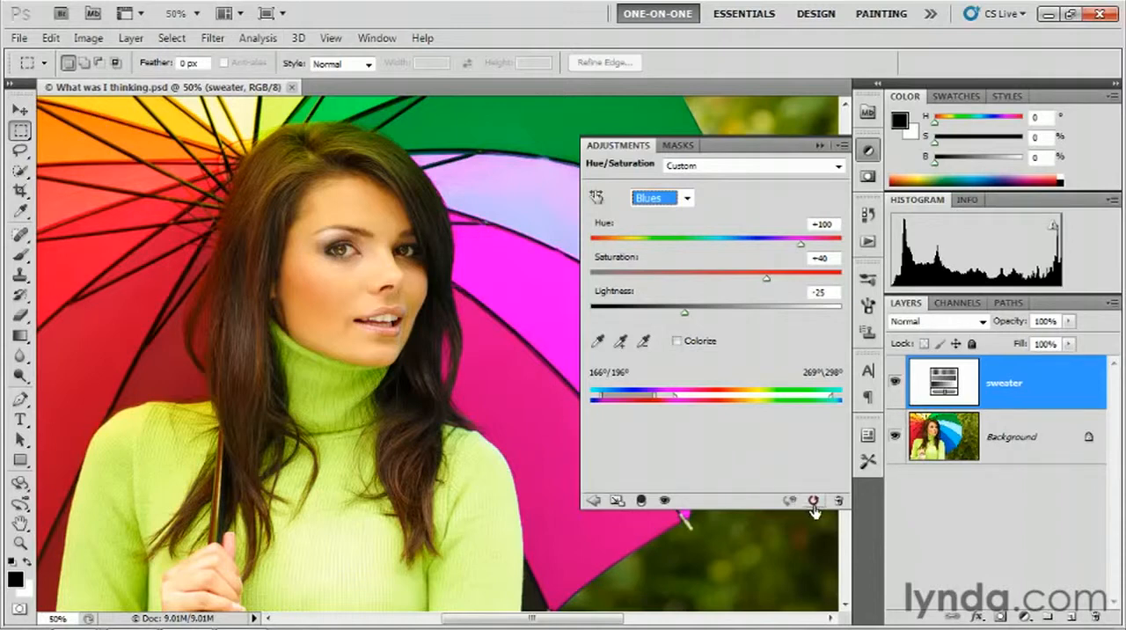
{"action": "mouse_move", "coordinate": [813, 499]}
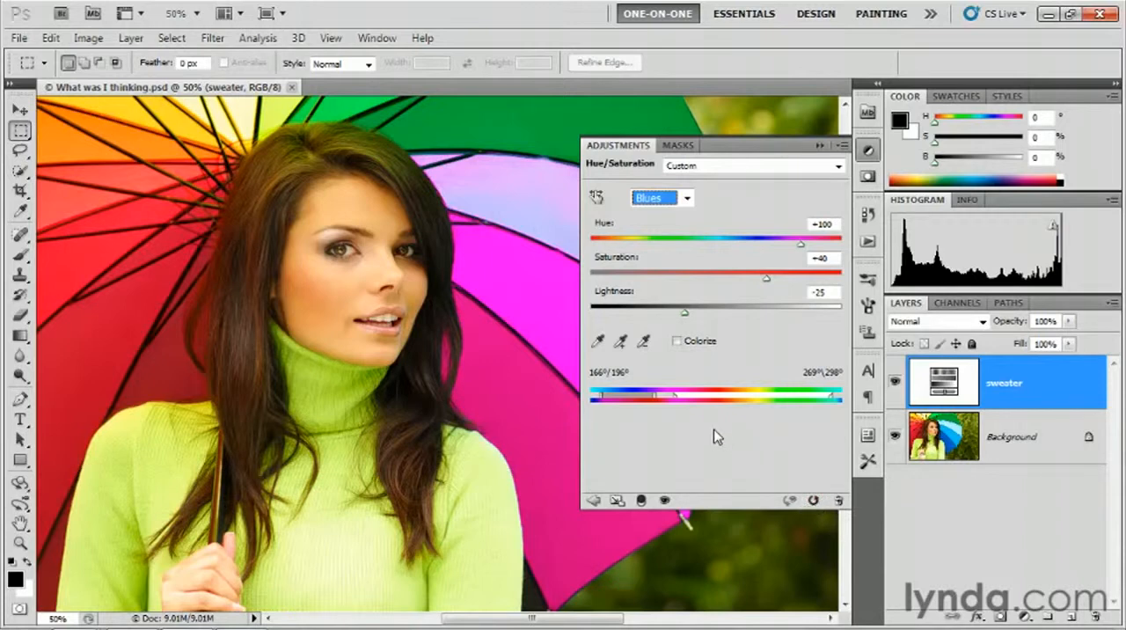
{"action": "mouse_move", "coordinate": [370, 271]}
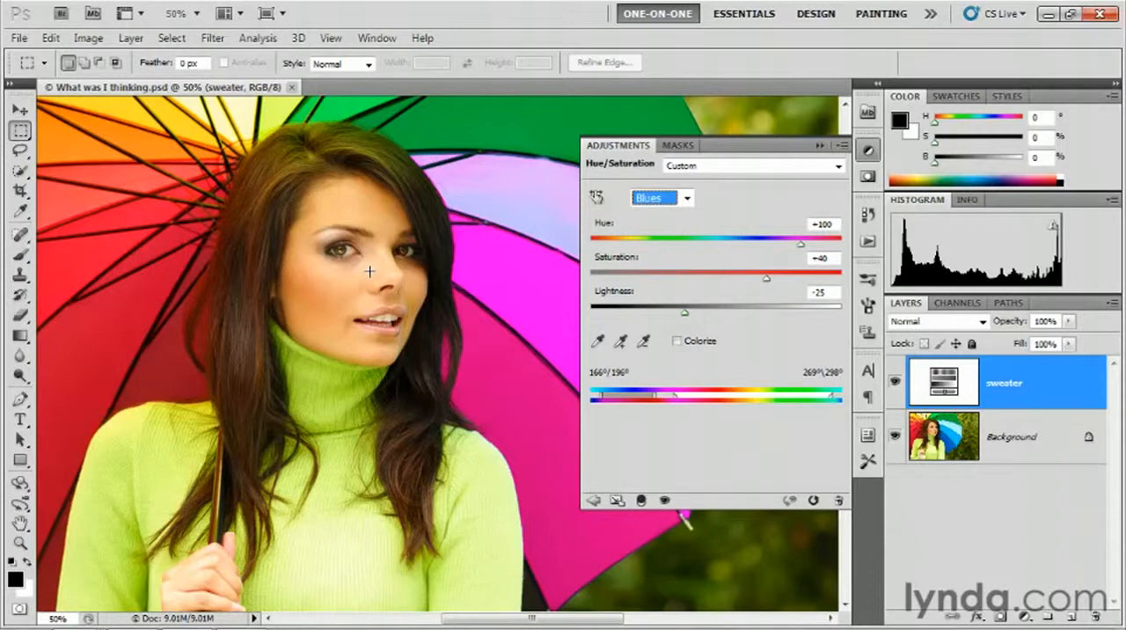
{"action": "mouse_move", "coordinate": [313, 283]}
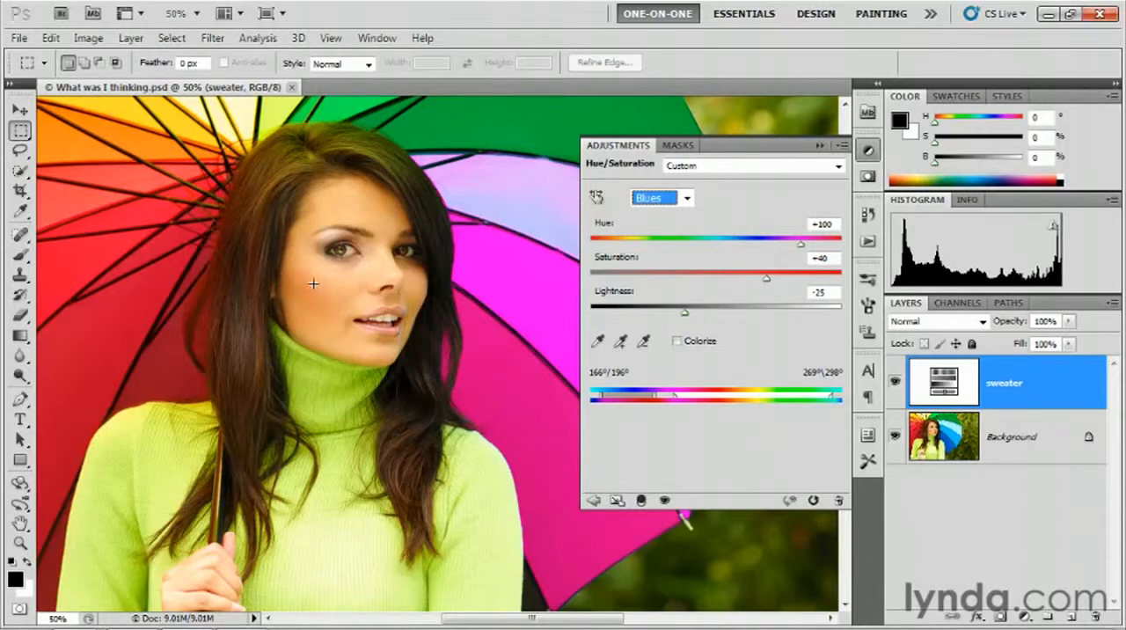
{"action": "mouse_move", "coordinate": [376, 218]}
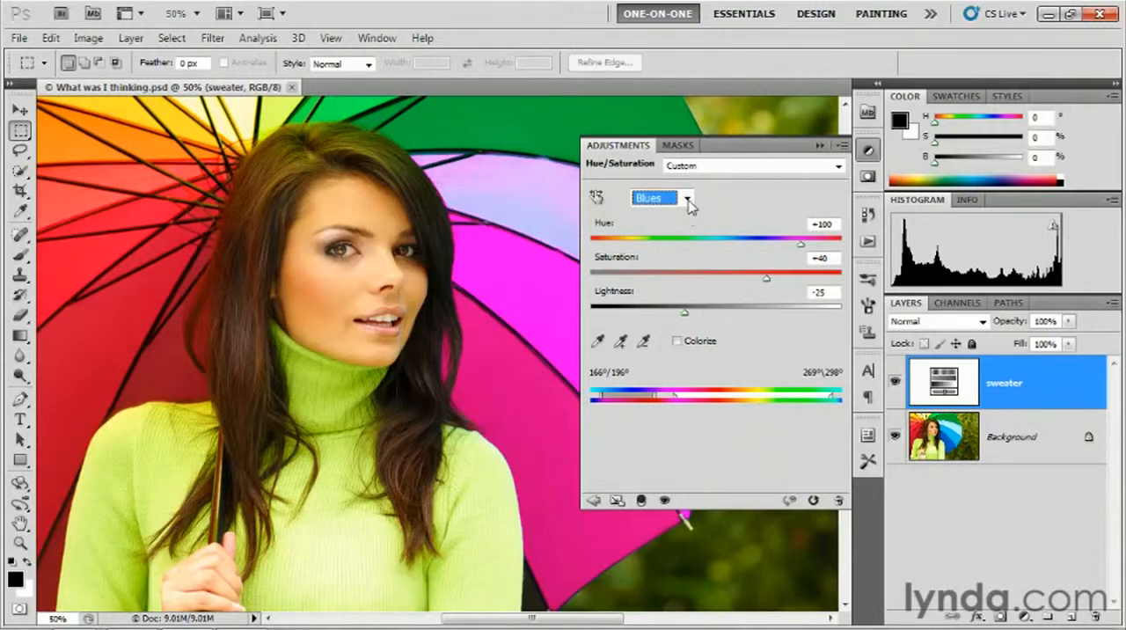
Show the colour-range list: Master, Reds, Yellows, Greens and the rest.
{"action": "left_click", "coordinate": [687, 197]}
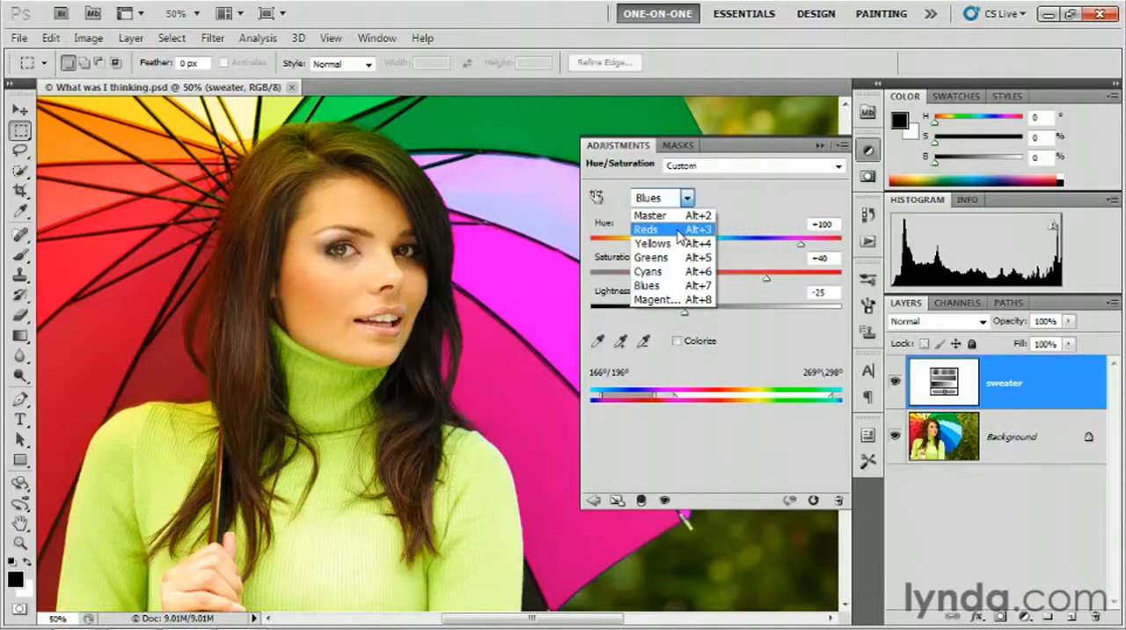
{"action": "mouse_move", "coordinate": [655, 242]}
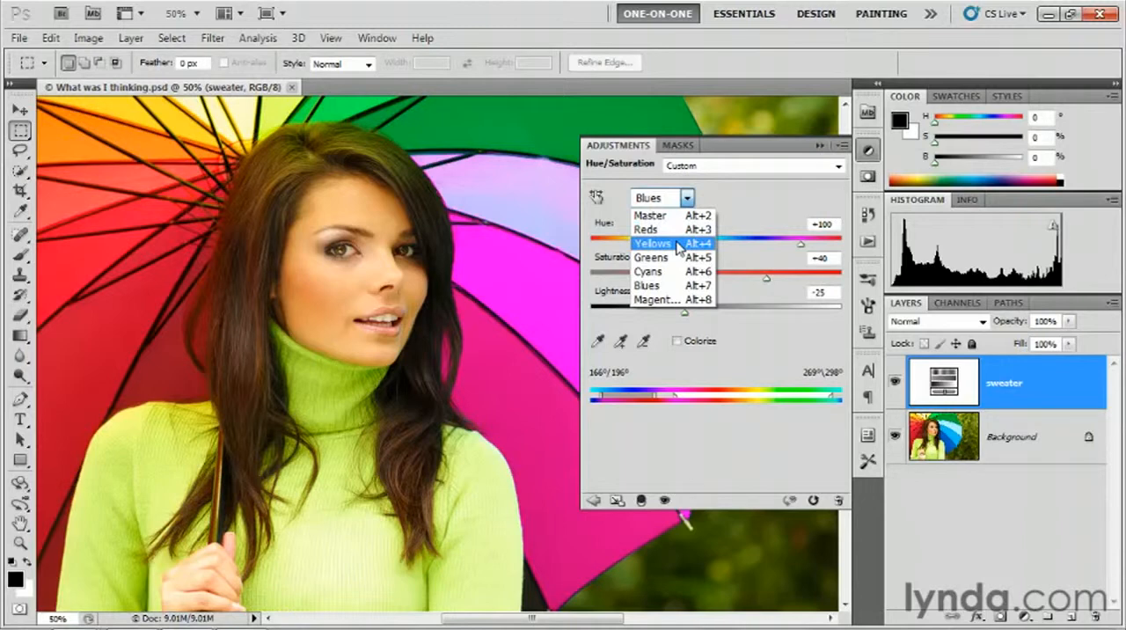
{"action": "mouse_move", "coordinate": [670, 228]}
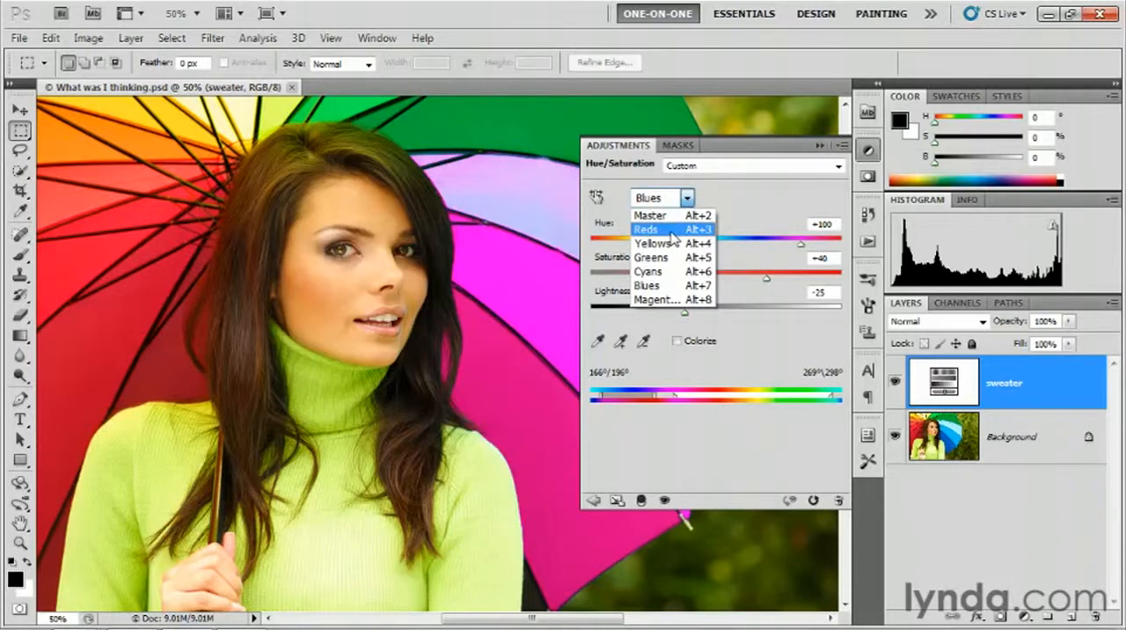
Edit Reds at hue +180 and widen its range to about 87° into yellow-greens.
{"action": "left_click", "coordinate": [648, 229]}
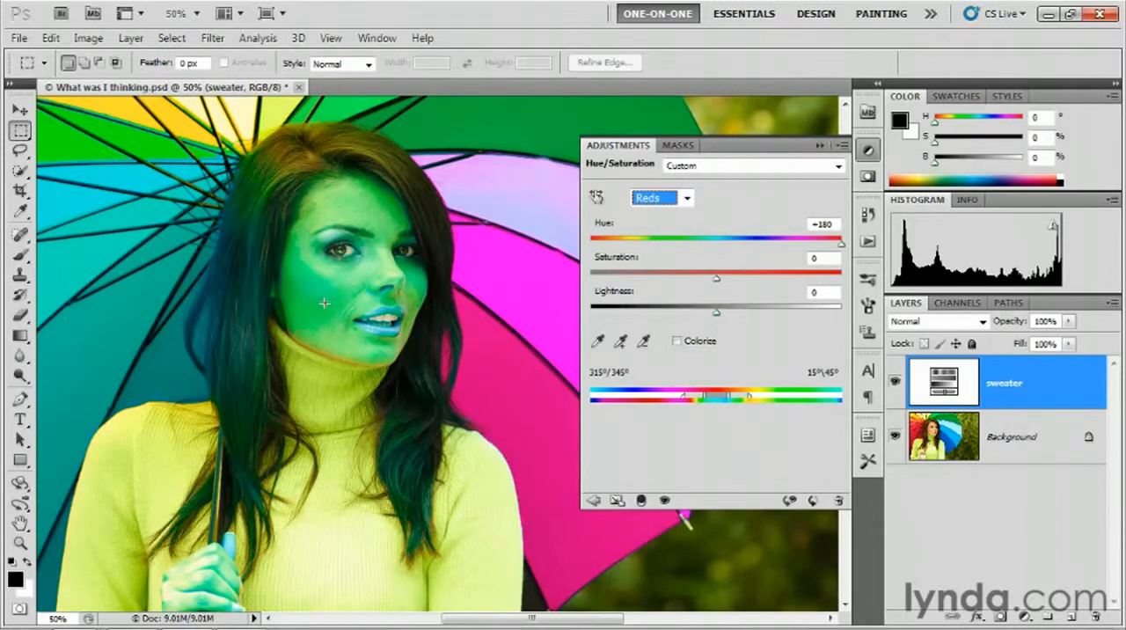
{"action": "mouse_move", "coordinate": [356, 214]}
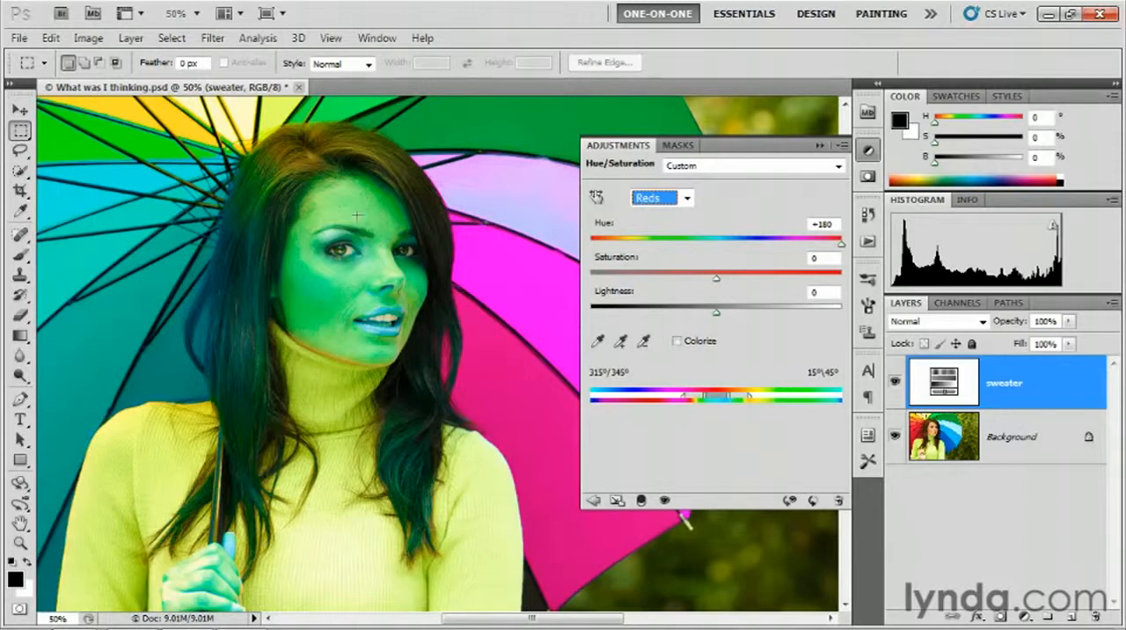
{"action": "mouse_move", "coordinate": [305, 288]}
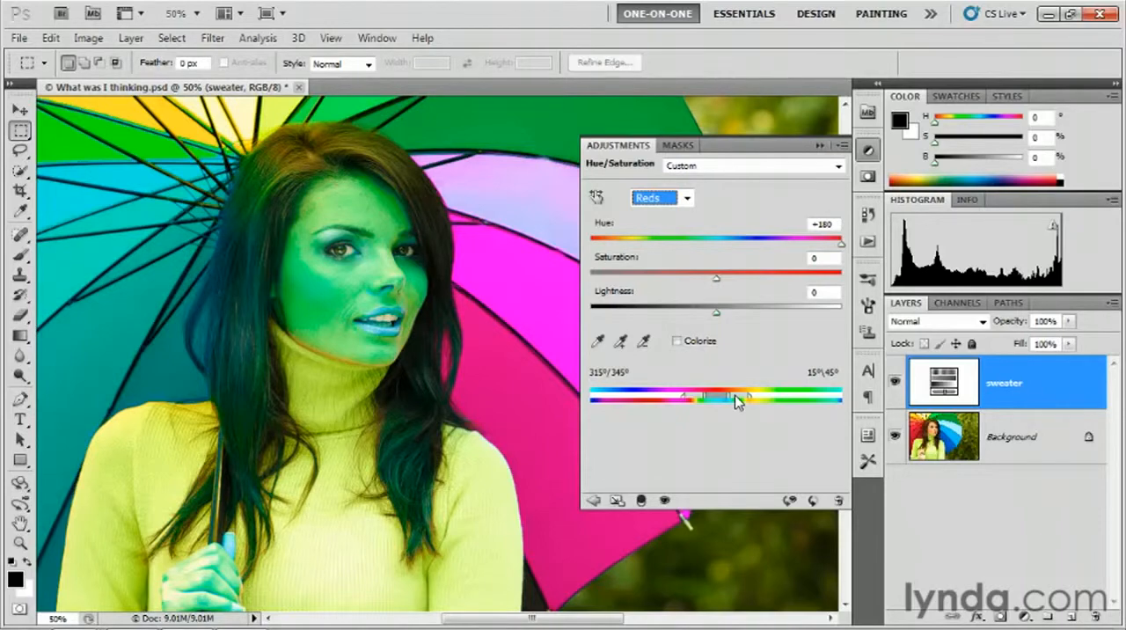
{"action": "left_click_drag", "start_coordinate": [713, 395], "coordinate": [760, 395]}
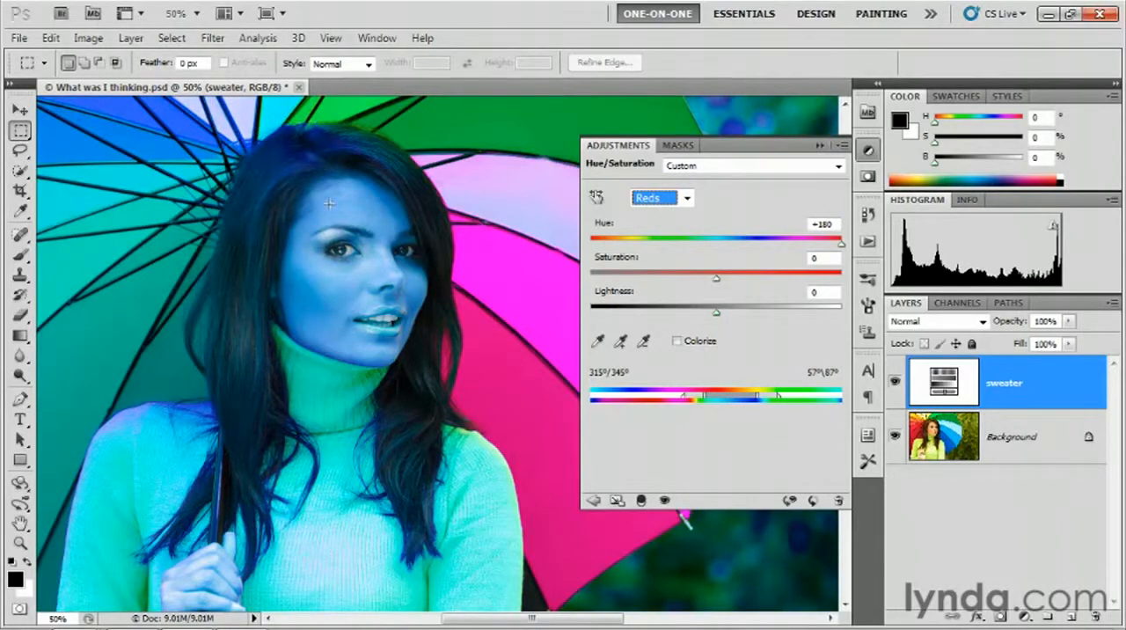
{"action": "mouse_move", "coordinate": [320, 318]}
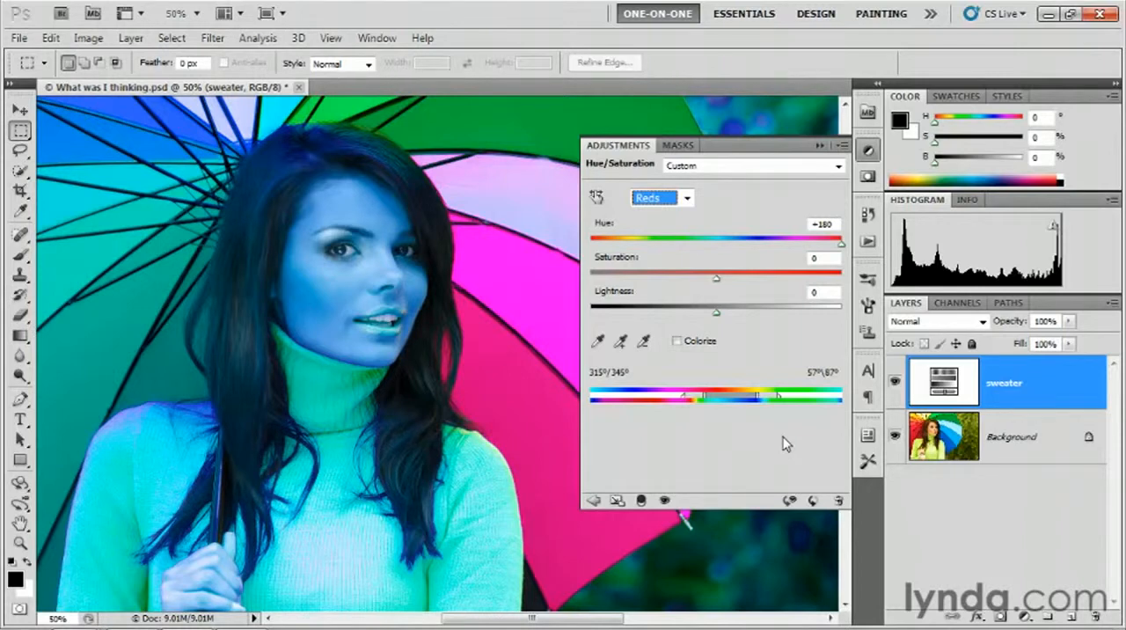
{"action": "mouse_move", "coordinate": [620, 169]}
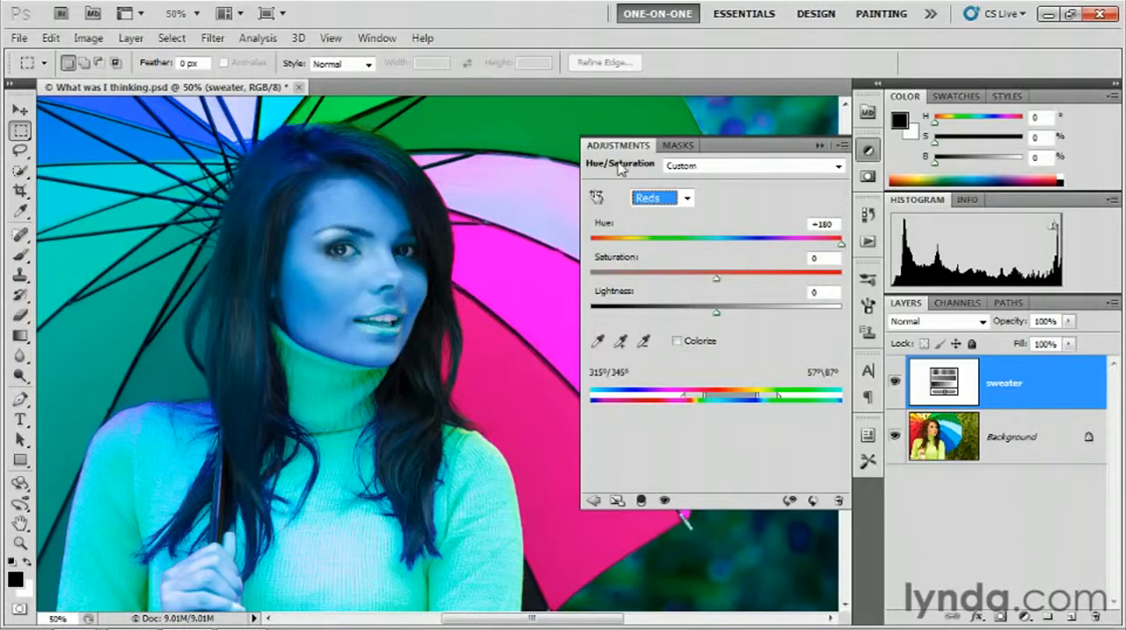
{"action": "mouse_move", "coordinate": [759, 195]}
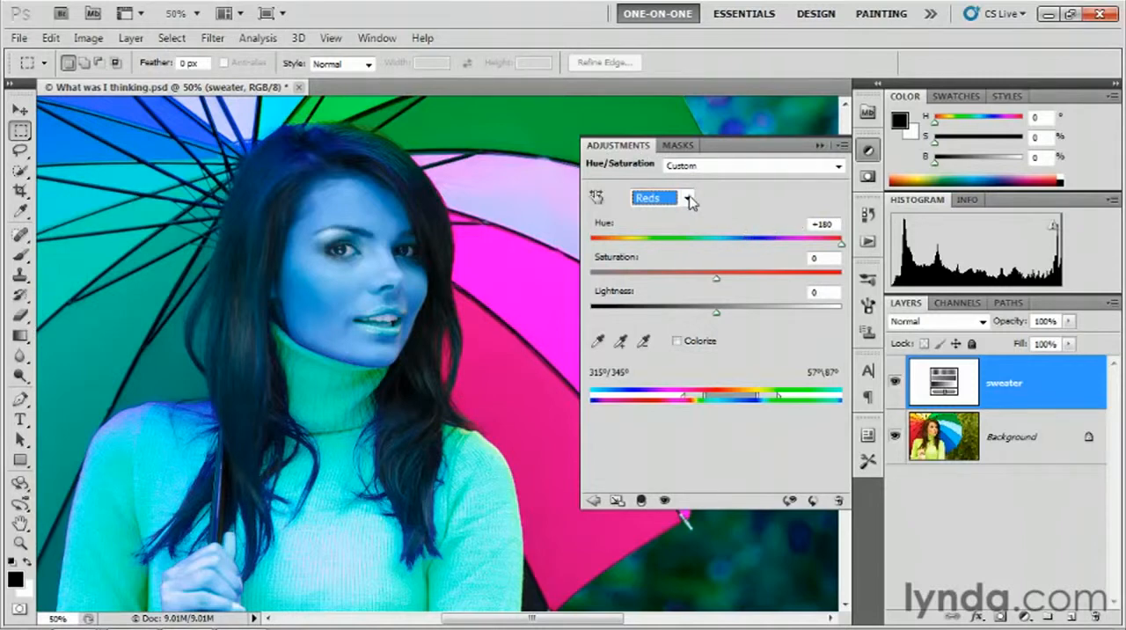
Return to the Blues range and preview the photo without the adjustment applied.
{"action": "left_click", "coordinate": [688, 197]}
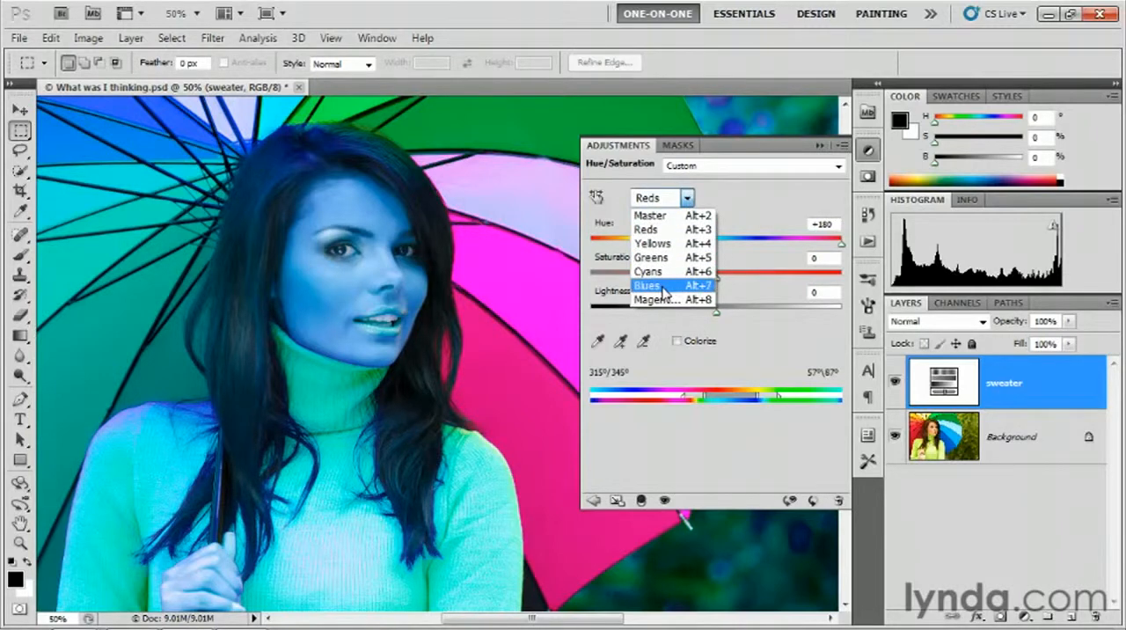
{"action": "left_click", "coordinate": [647, 285]}
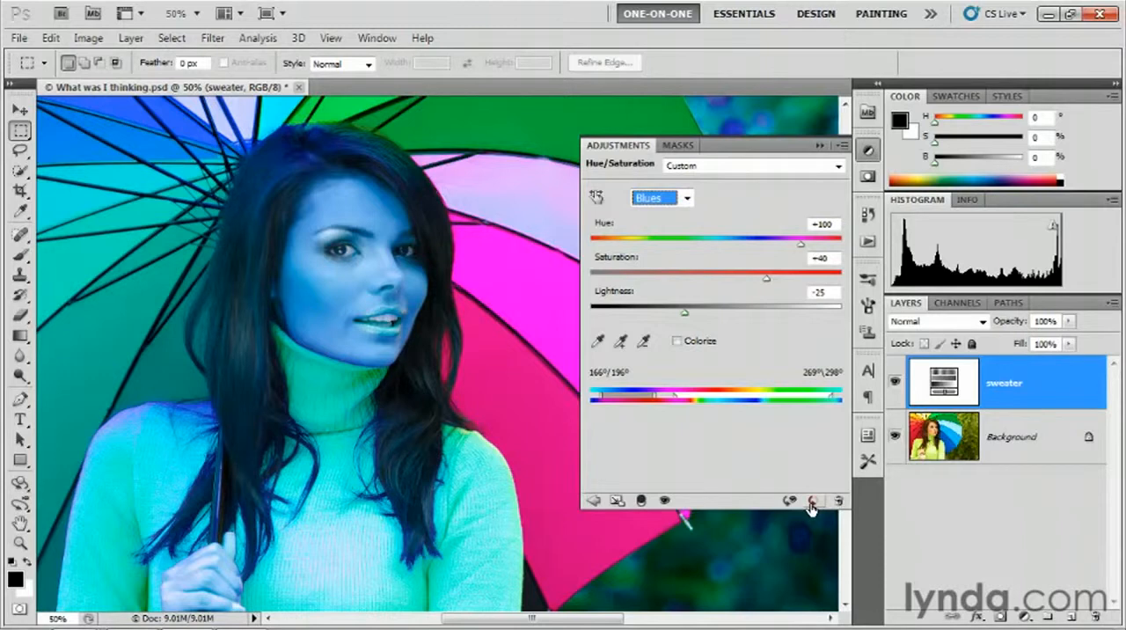
{"action": "mouse_move", "coordinate": [813, 501]}
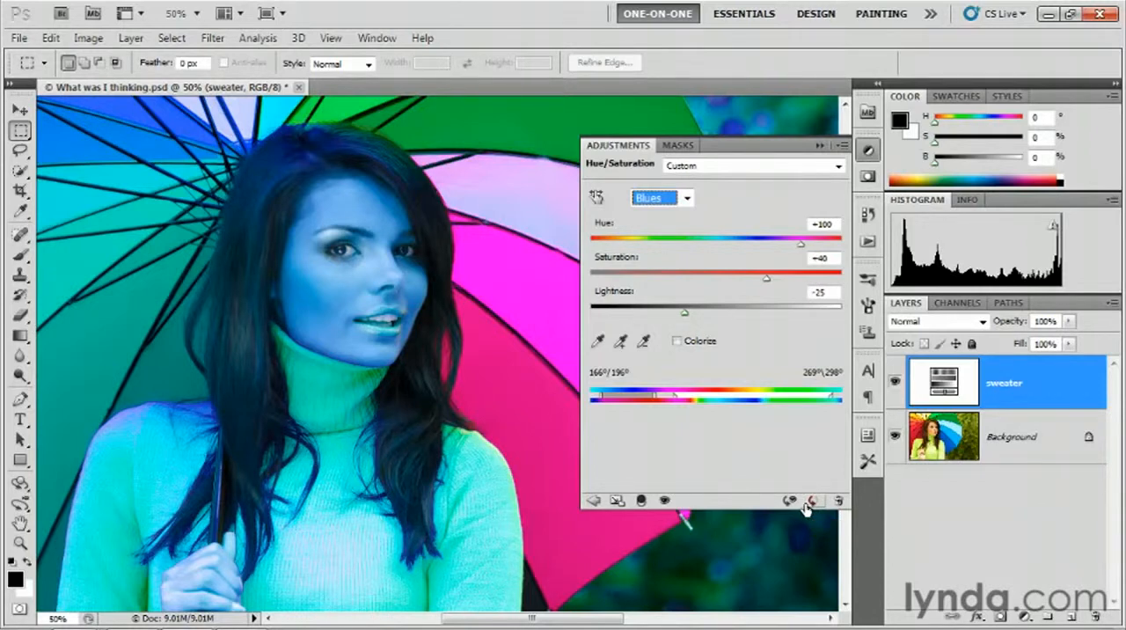
{"action": "left_click", "coordinate": [813, 500]}
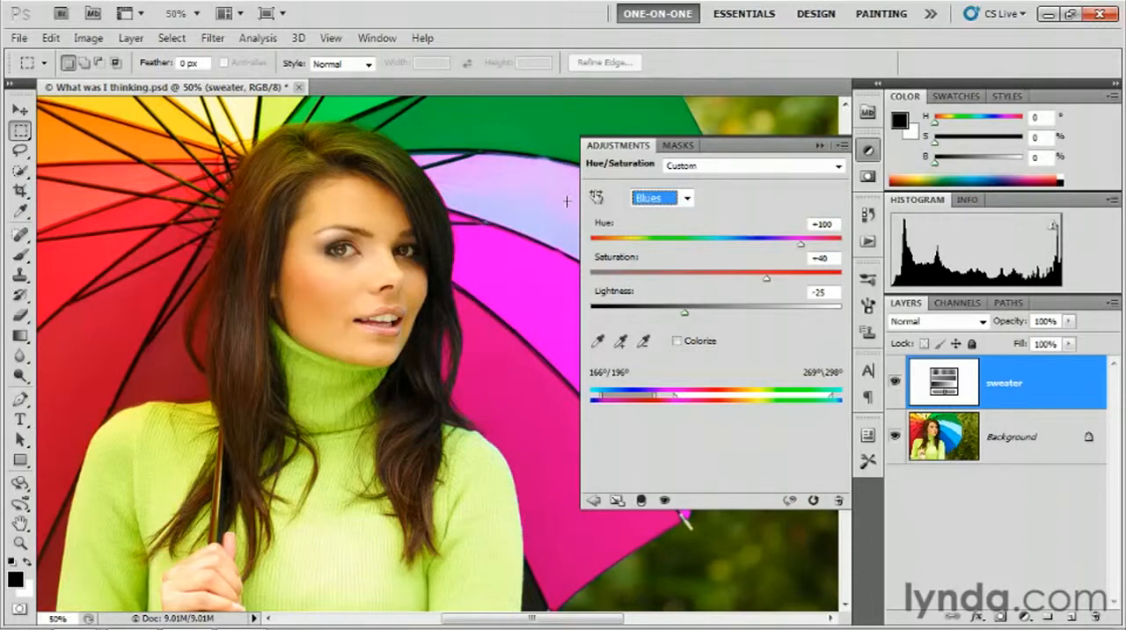
{"action": "mouse_move", "coordinate": [553, 255]}
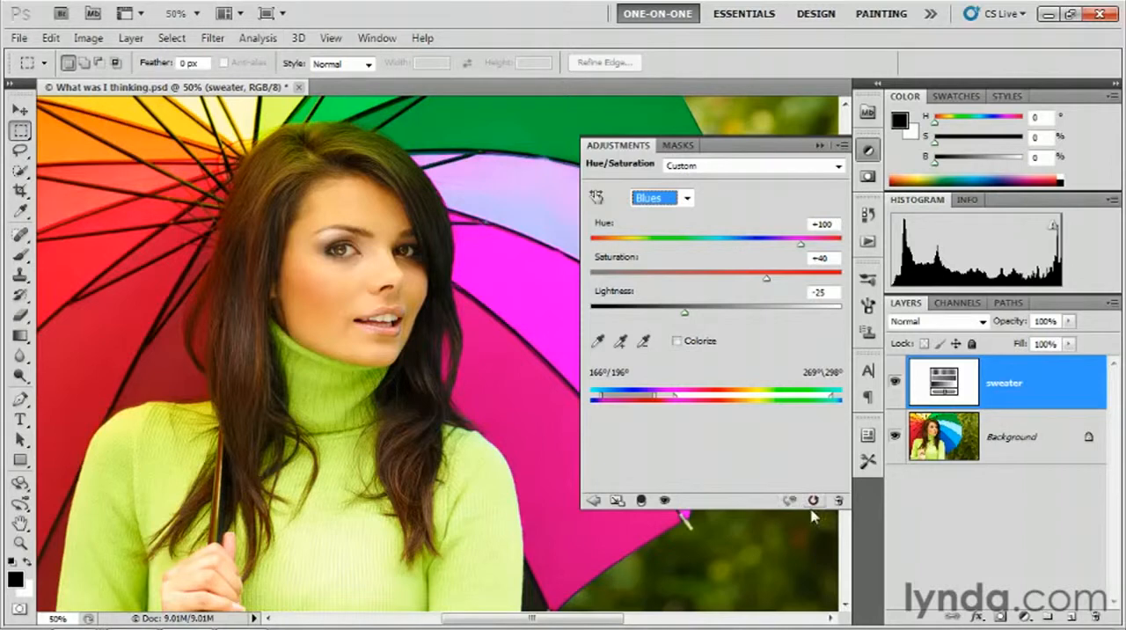
{"action": "mouse_move", "coordinate": [812, 500]}
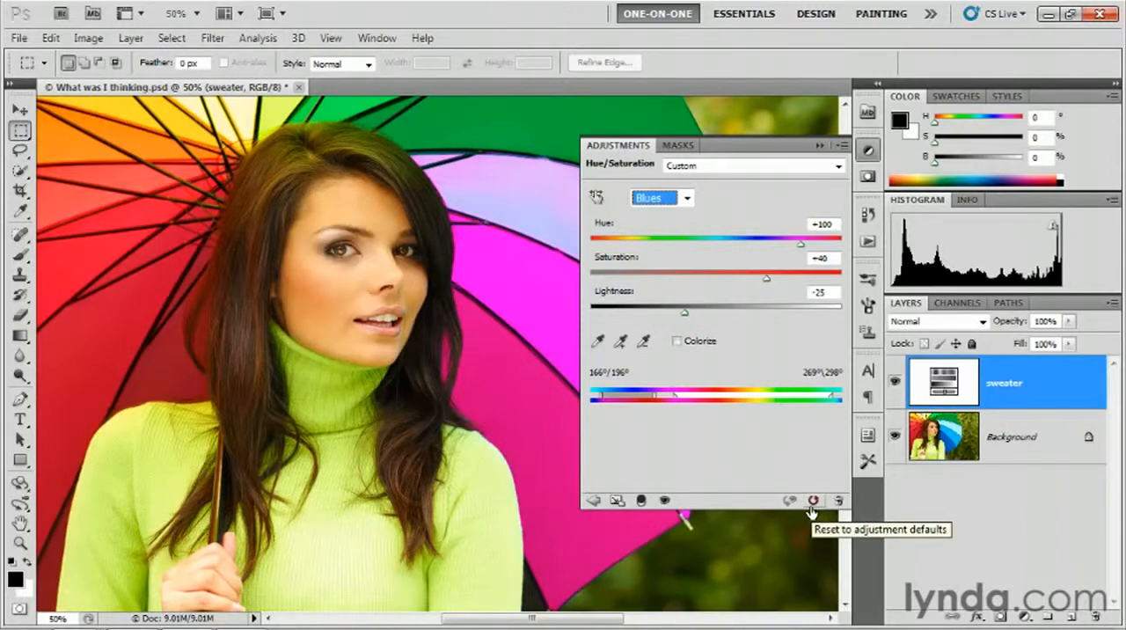
Restore the Hue/Saturation adjustment to defaults, Master back at zero.
{"action": "left_click", "coordinate": [813, 500]}
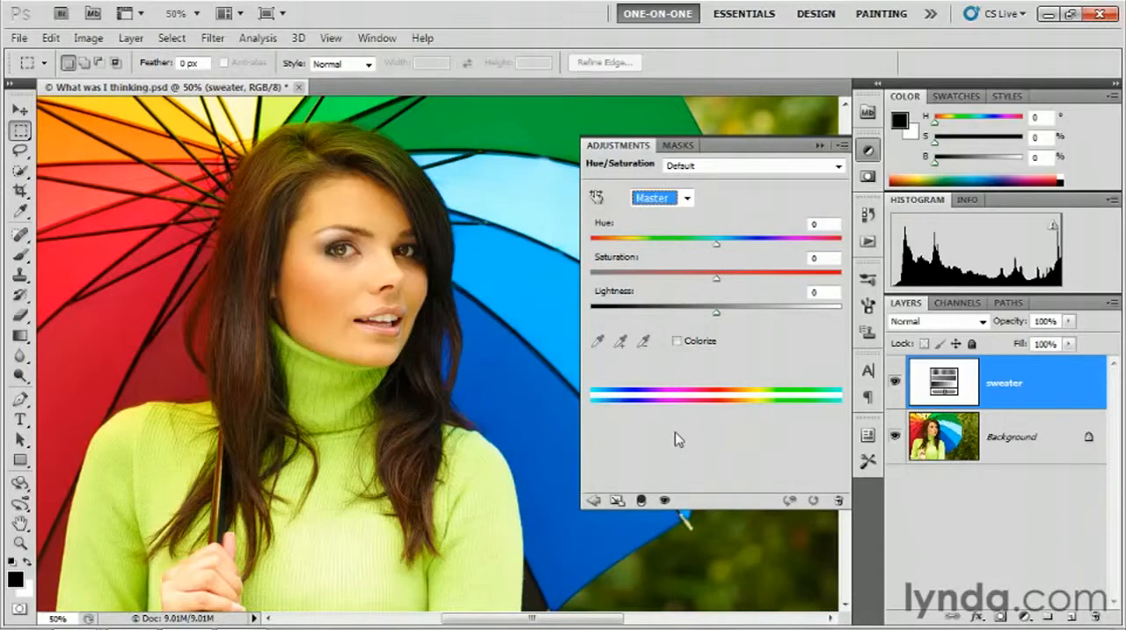
{"action": "mouse_move", "coordinate": [753, 352]}
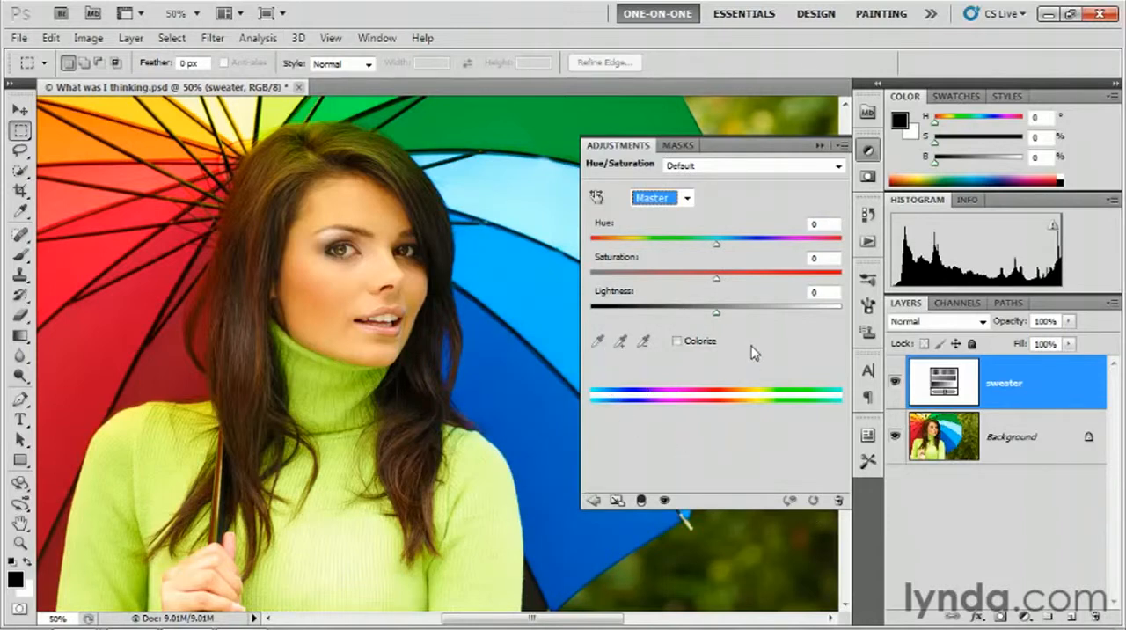
{"action": "mouse_move", "coordinate": [778, 340]}
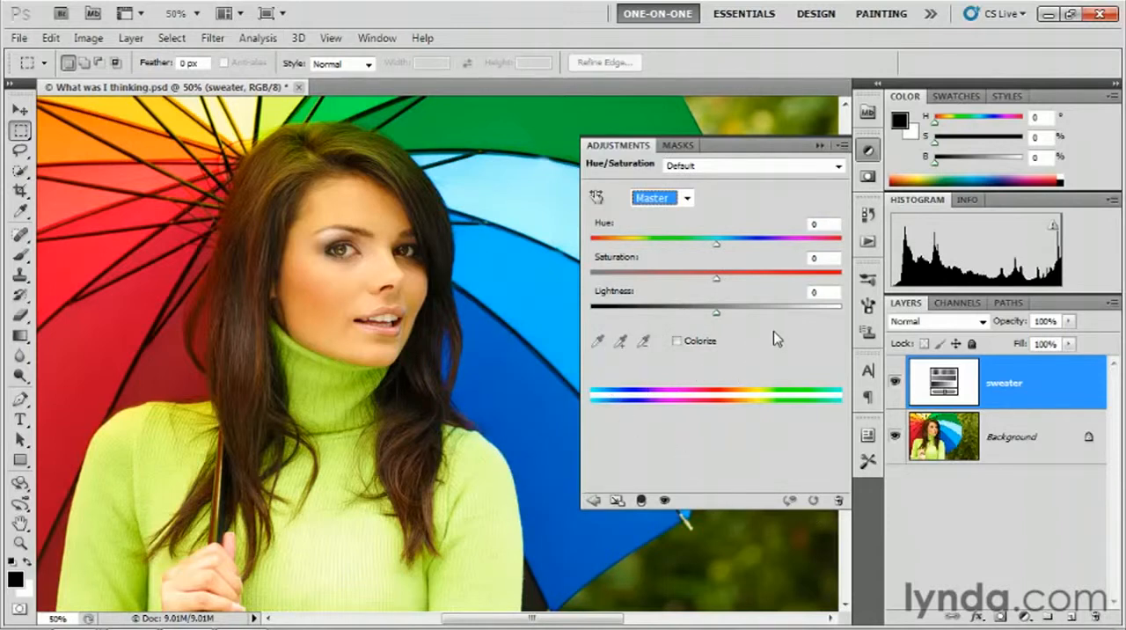
{"action": "mouse_move", "coordinate": [730, 361]}
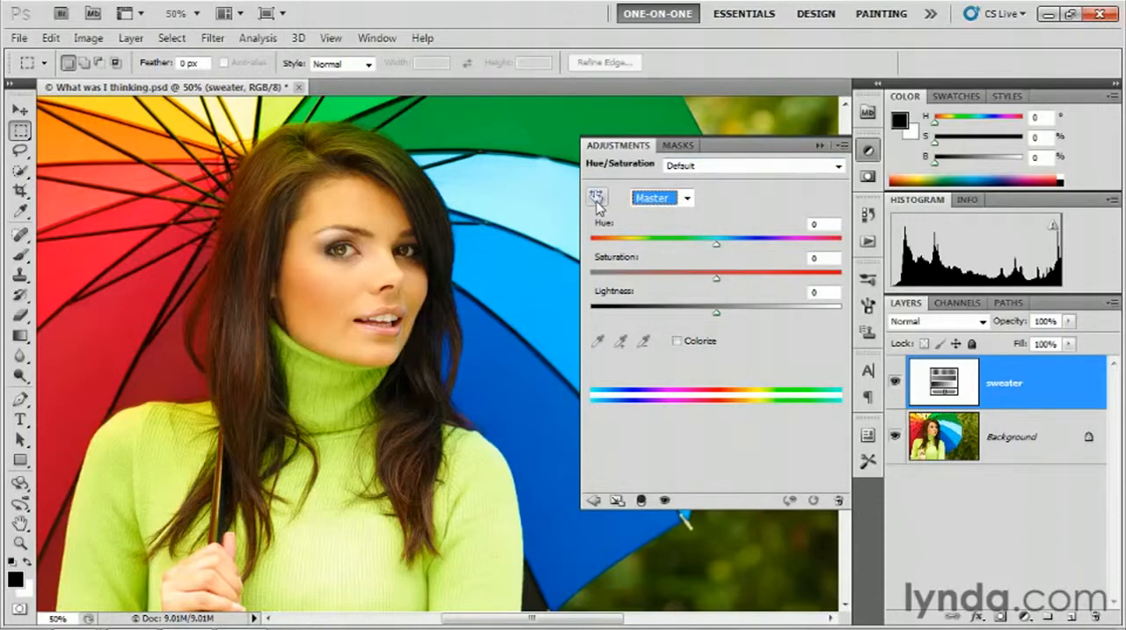
{"action": "mouse_move", "coordinate": [596, 197]}
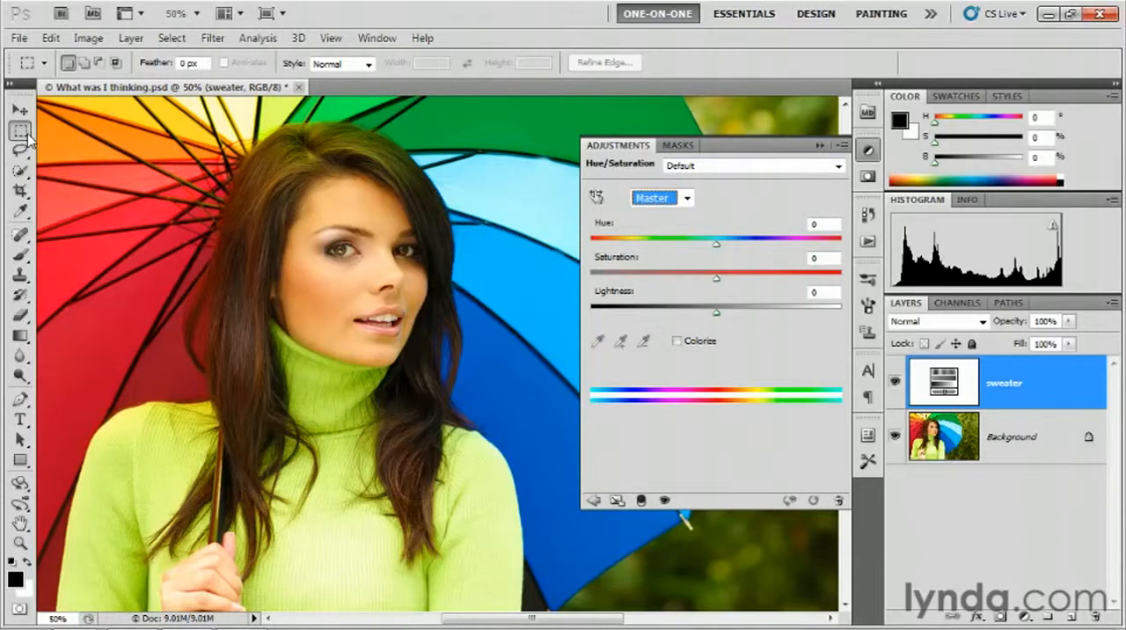
{"action": "mouse_move", "coordinate": [22, 132]}
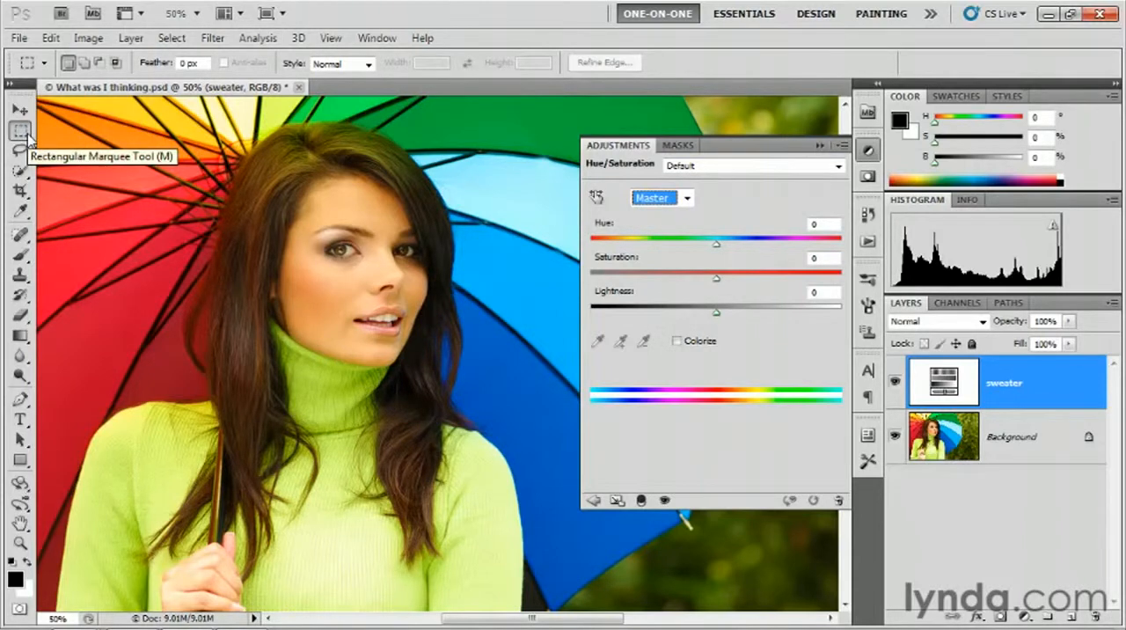
{"action": "mouse_move", "coordinate": [577, 211]}
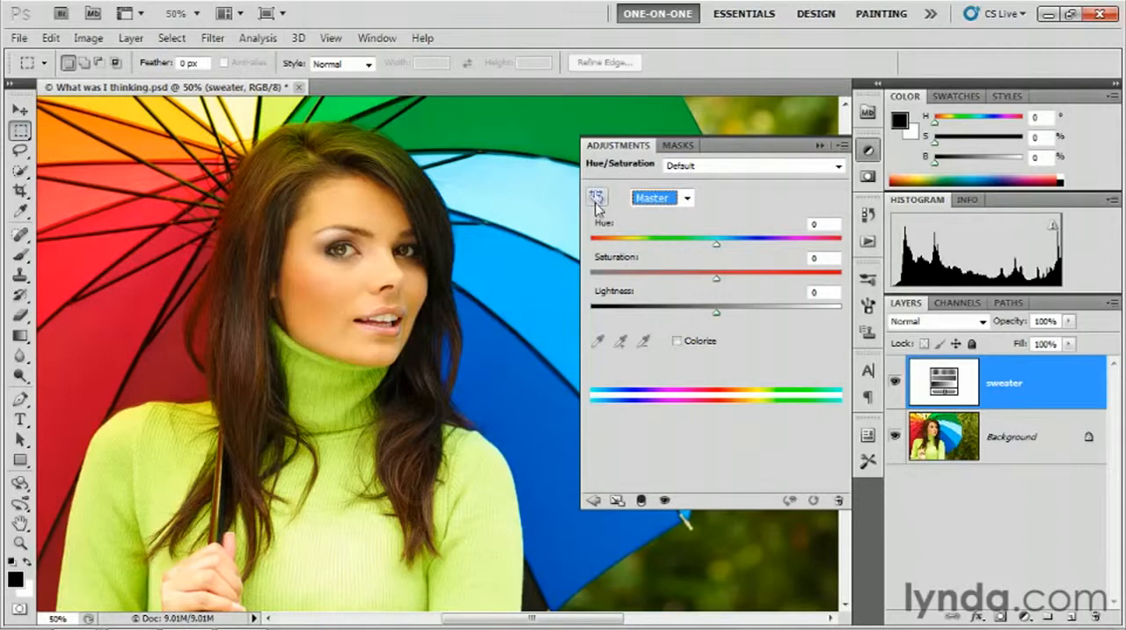
{"action": "mouse_move", "coordinate": [596, 195]}
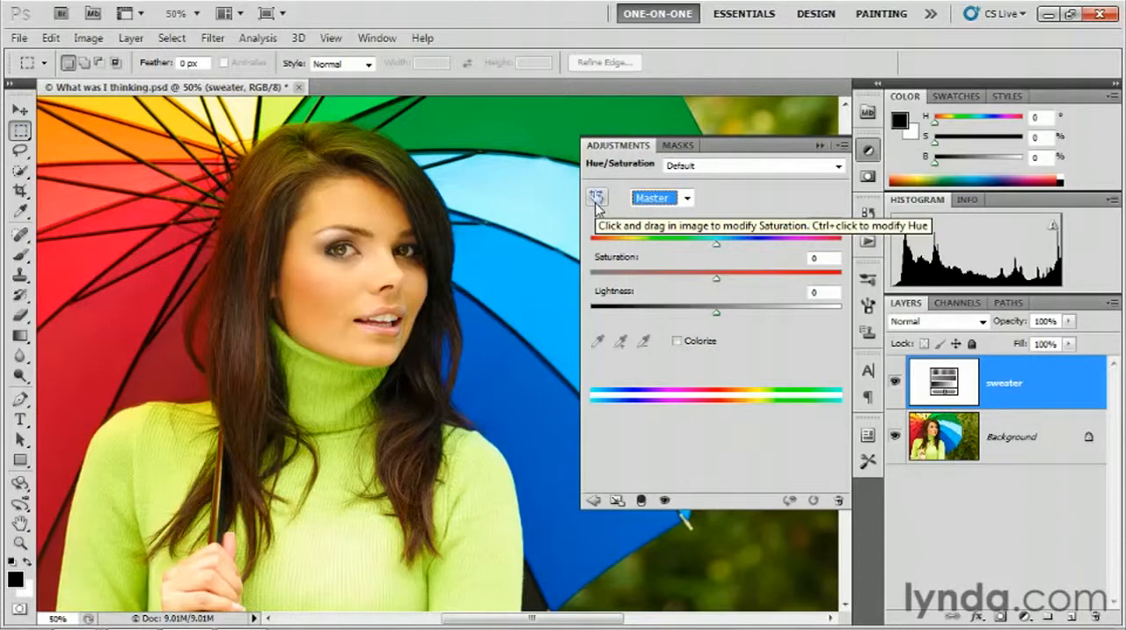
Activate the targeted adjustment tool for sampling colours directly in the image.
{"action": "left_click", "coordinate": [597, 197]}
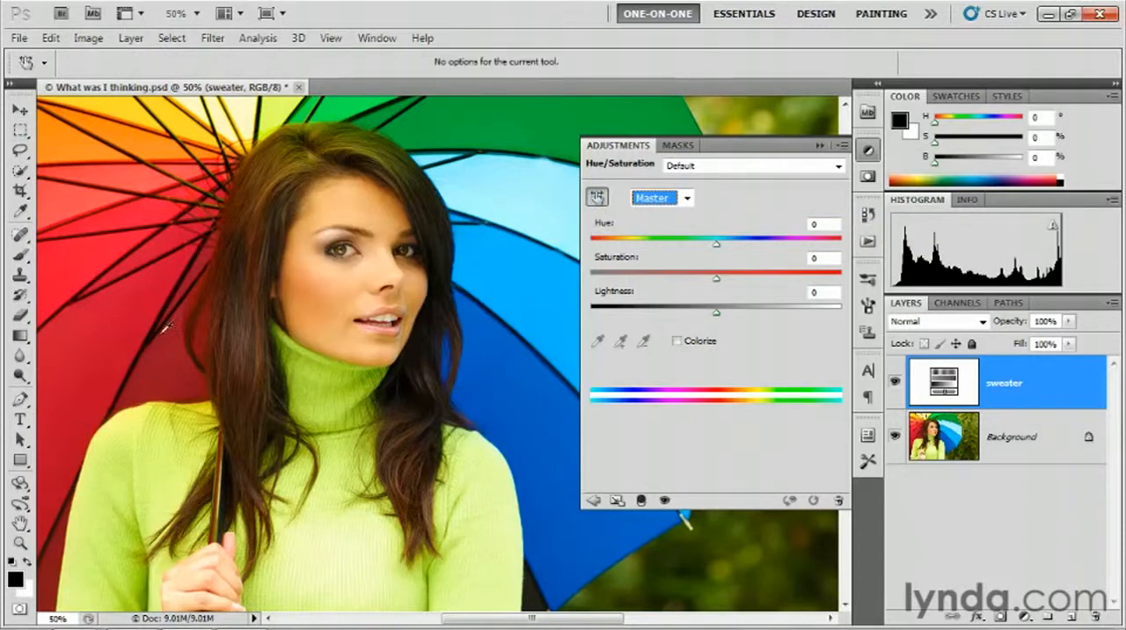
{"action": "mouse_move", "coordinate": [514, 296]}
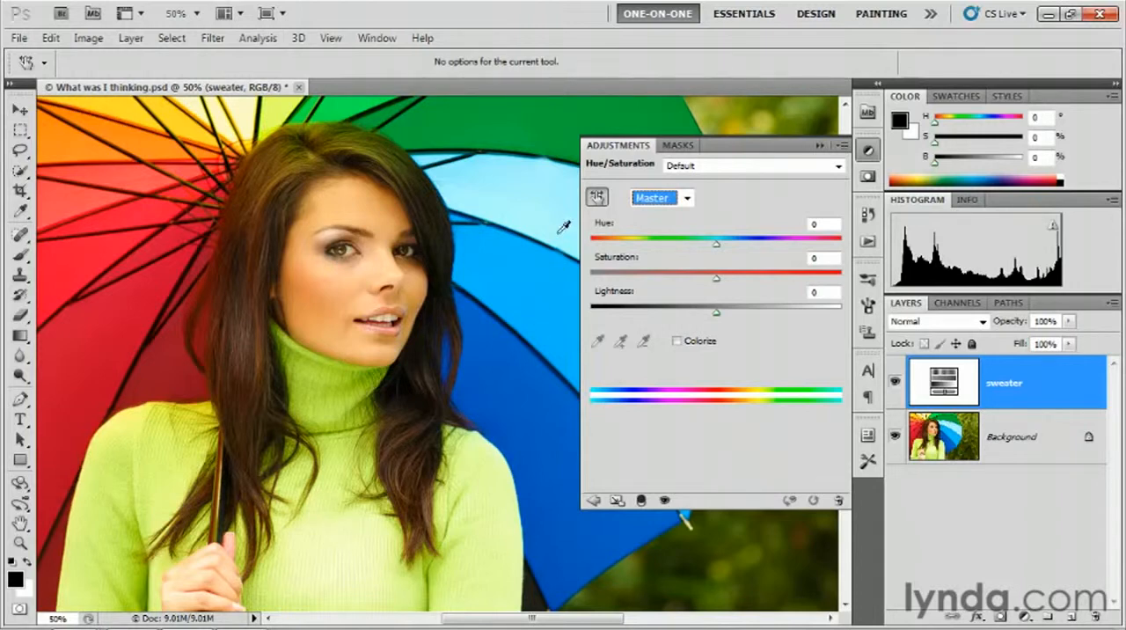
{"action": "mouse_move", "coordinate": [600, 219]}
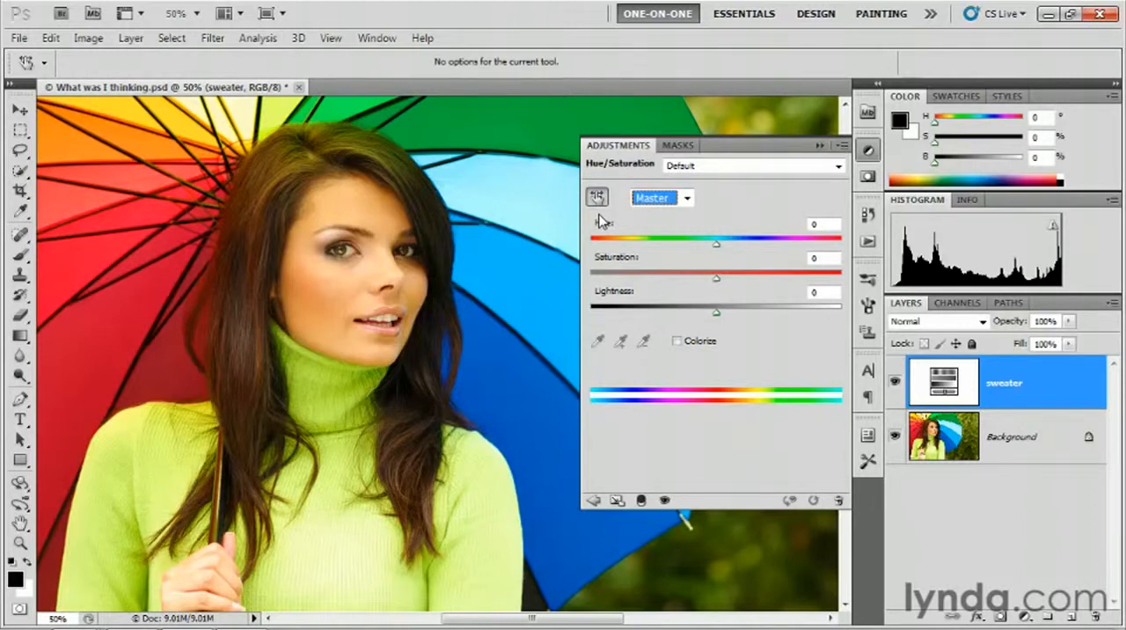
{"action": "mouse_move", "coordinate": [589, 421]}
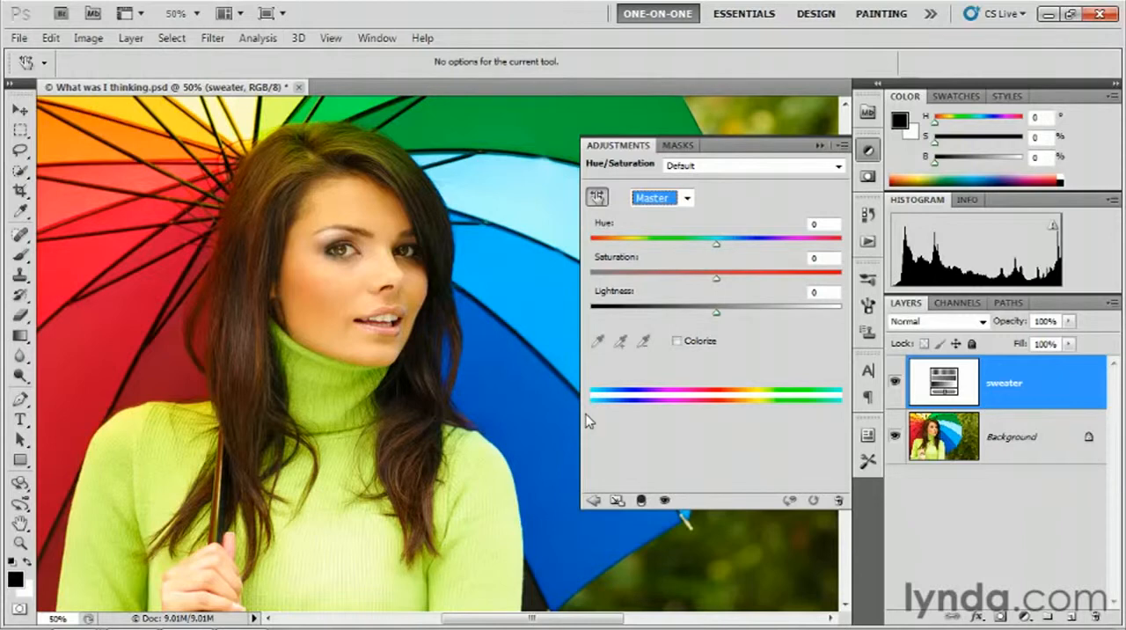
{"action": "mouse_move", "coordinate": [368, 534]}
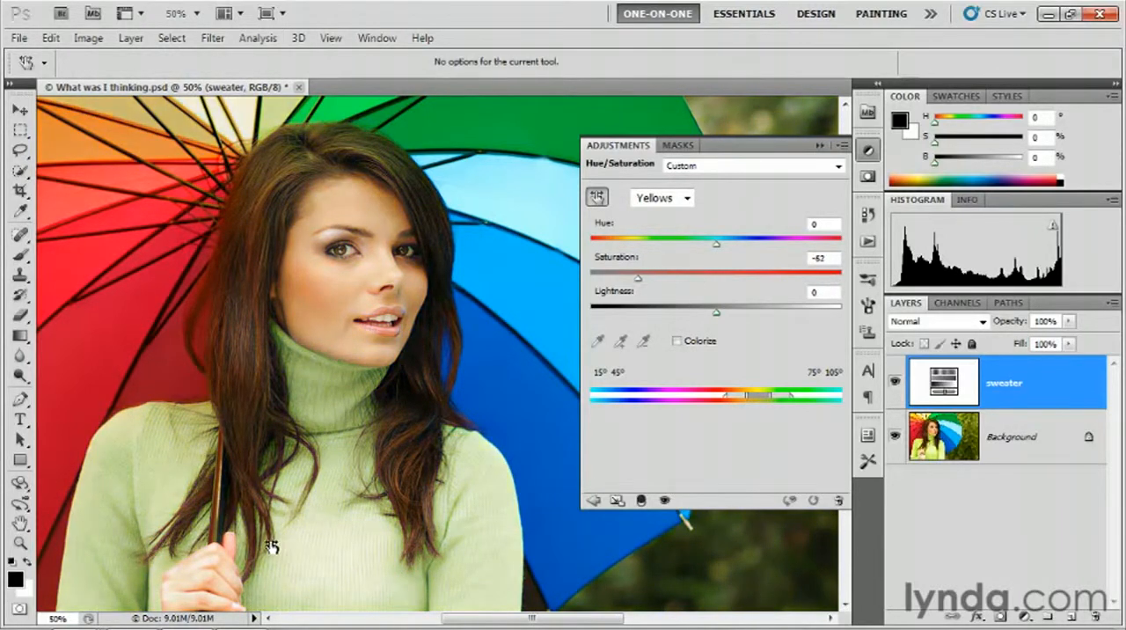
Drag on the sweater to lower Yellows saturation from -60 to -65.
{"action": "left_click_drag", "start_coordinate": [636, 276], "coordinate": [628, 276]}
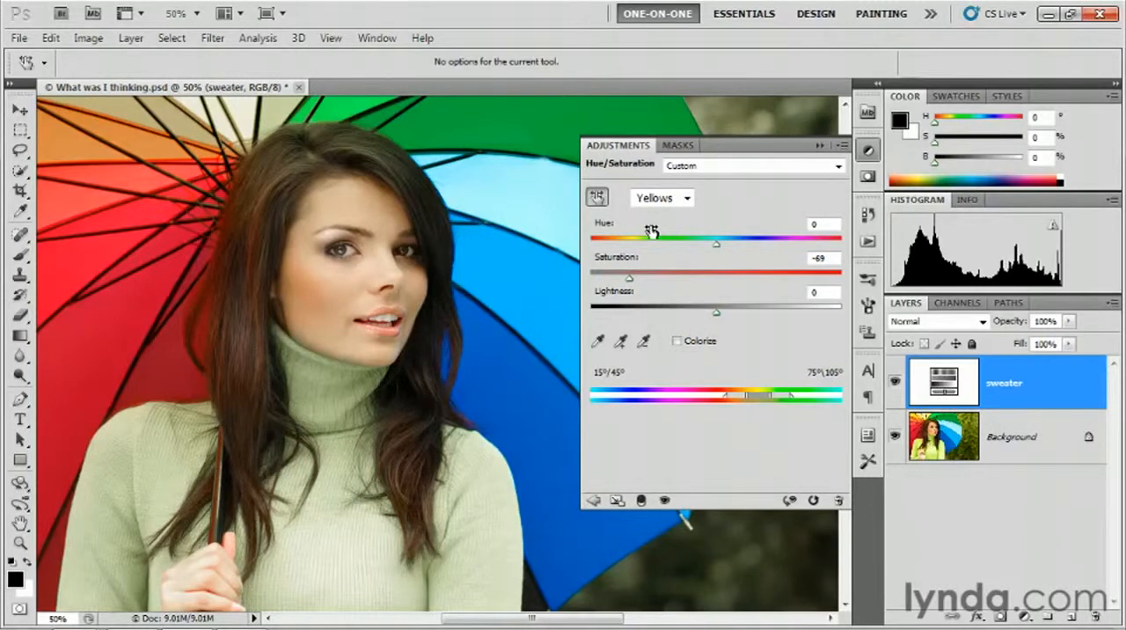
{"action": "mouse_move", "coordinate": [485, 517]}
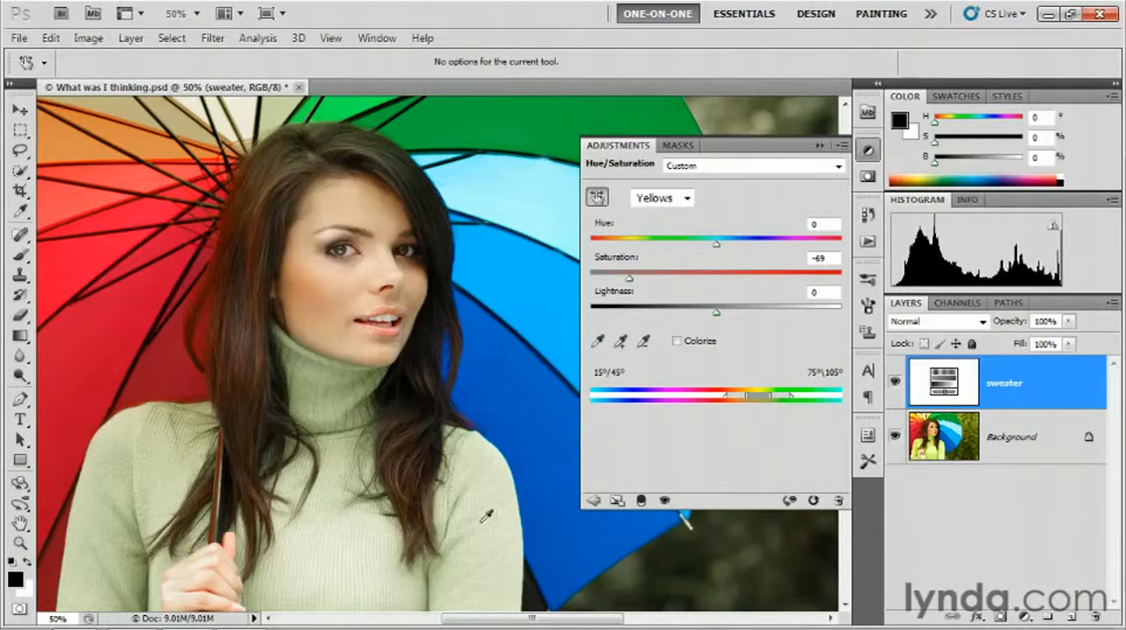
{"action": "mouse_move", "coordinate": [334, 503]}
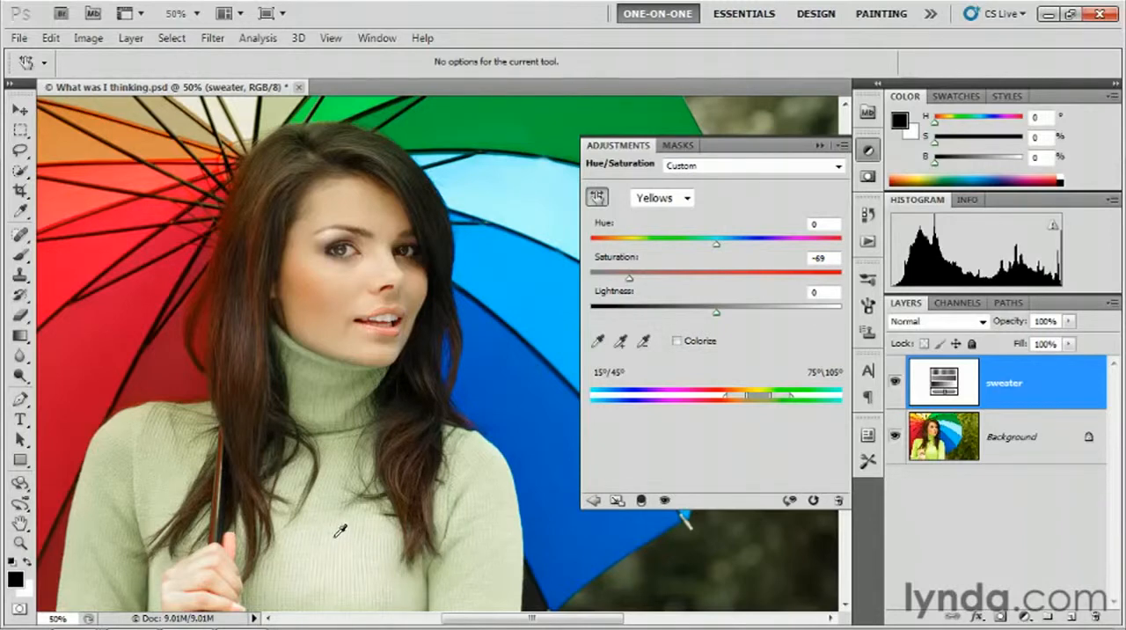
Ctrl-drag on the sweater to swing the Yellows hue, settling at -89 for a dusty pink.
{"action": "left_click_drag", "start_coordinate": [716, 242], "coordinate": [730, 243]}
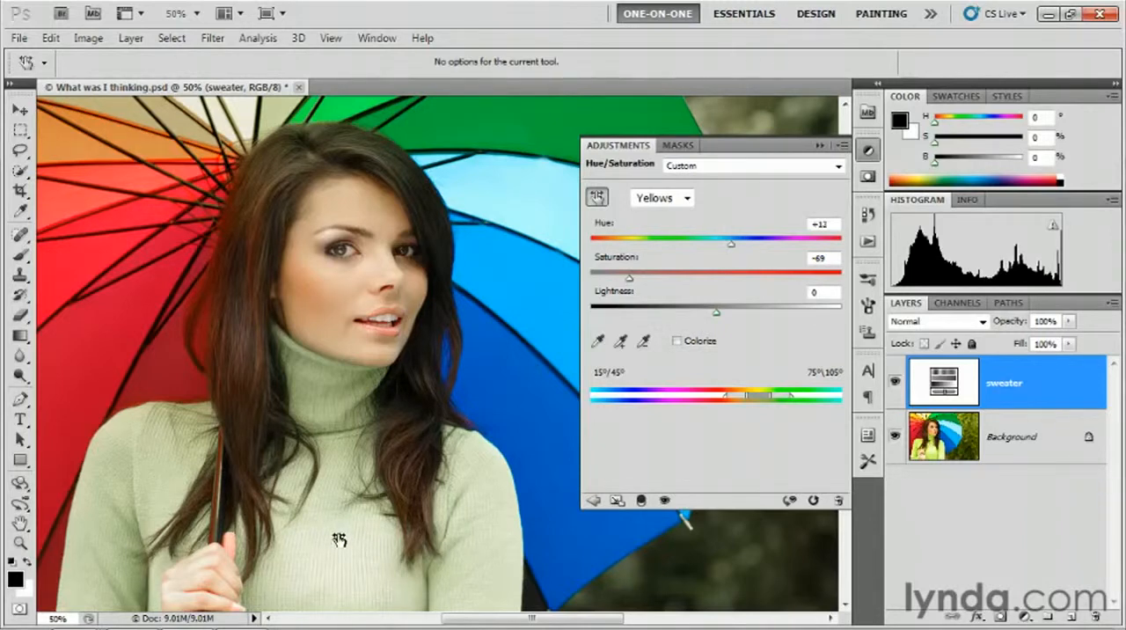
{"action": "left_click_drag", "start_coordinate": [730, 242], "coordinate": [834, 243]}
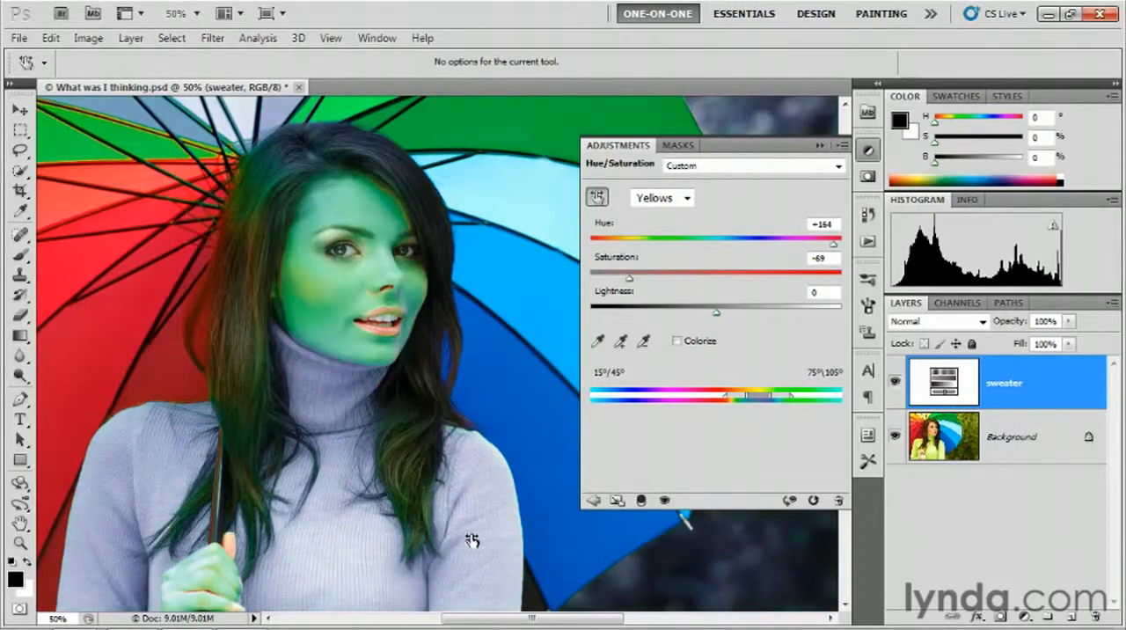
{"action": "left_click_drag", "start_coordinate": [831, 243], "coordinate": [720, 242]}
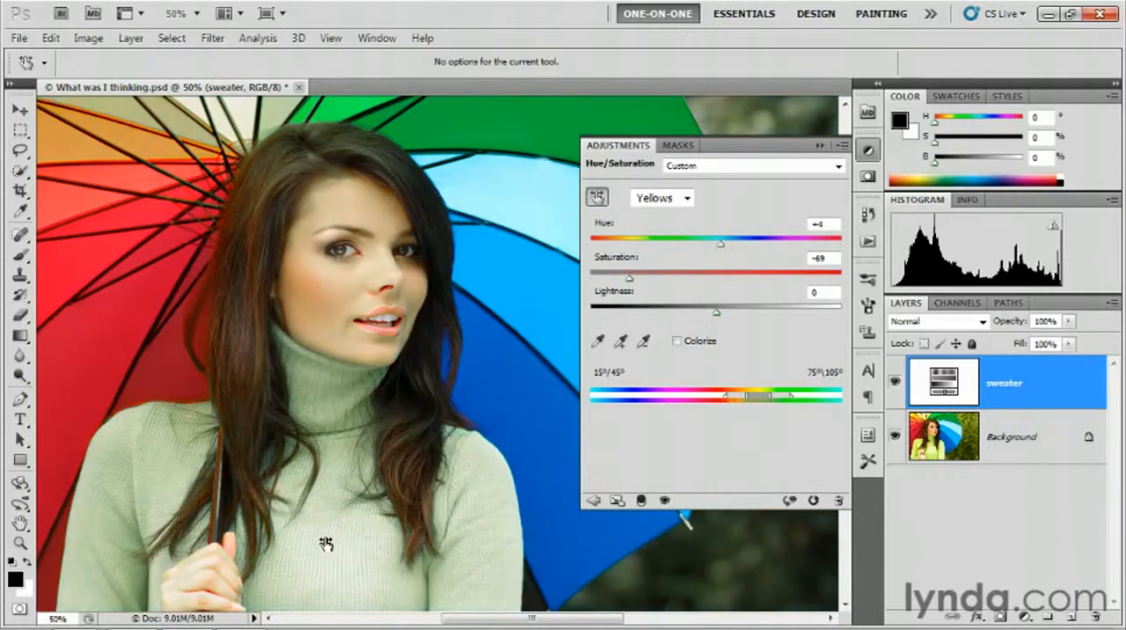
{"action": "left_click_drag", "start_coordinate": [721, 243], "coordinate": [635, 243]}
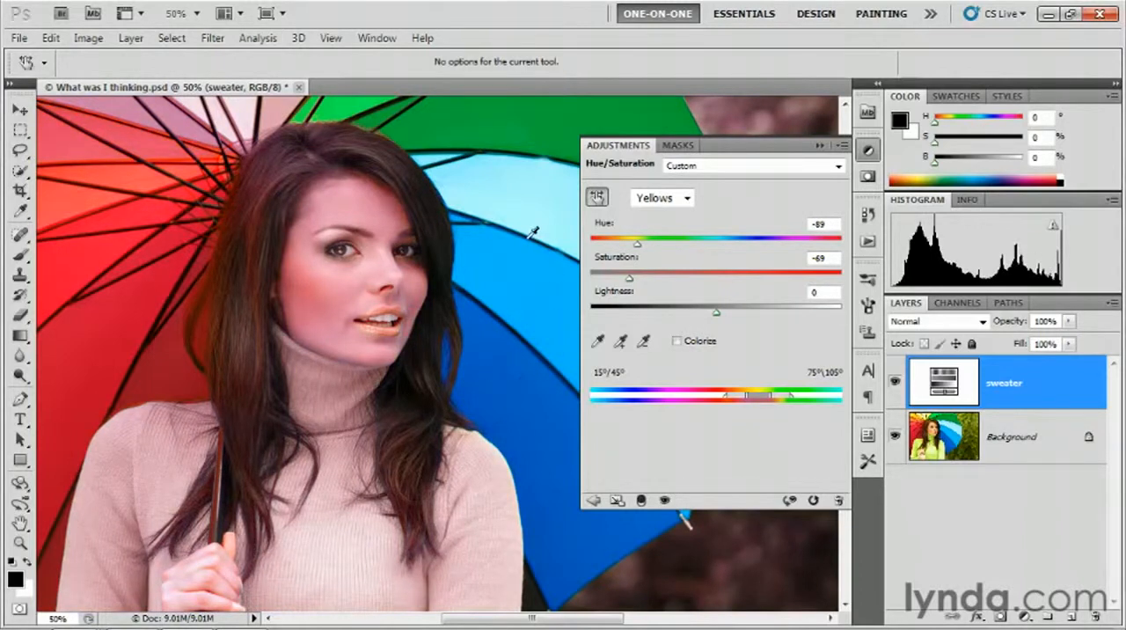
{"action": "mouse_move", "coordinate": [559, 250]}
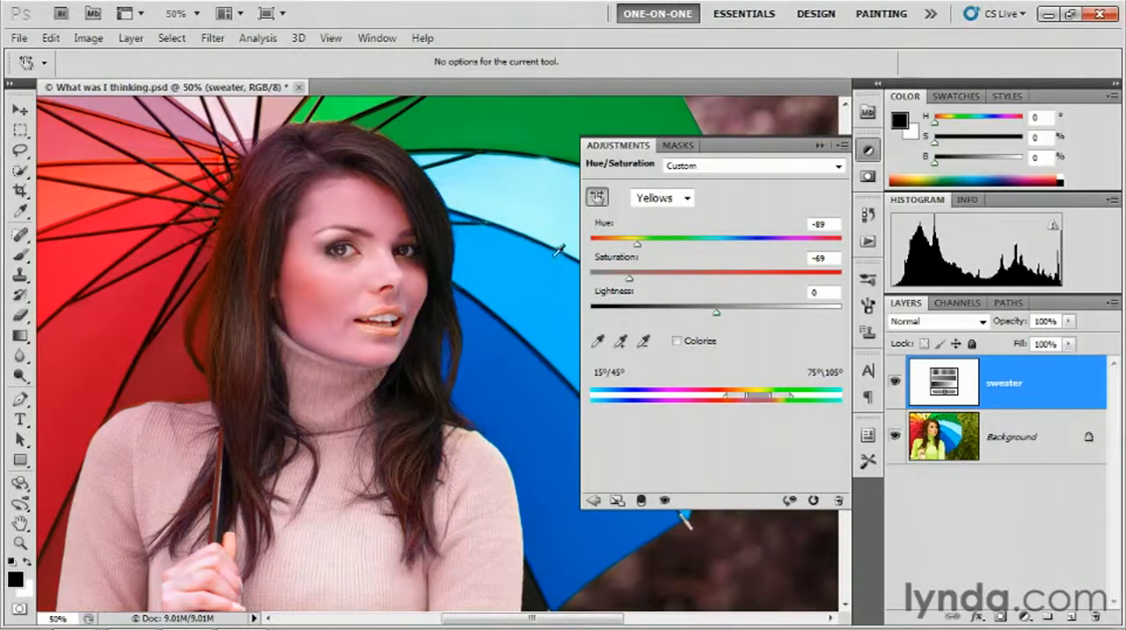
{"action": "mouse_move", "coordinate": [333, 313]}
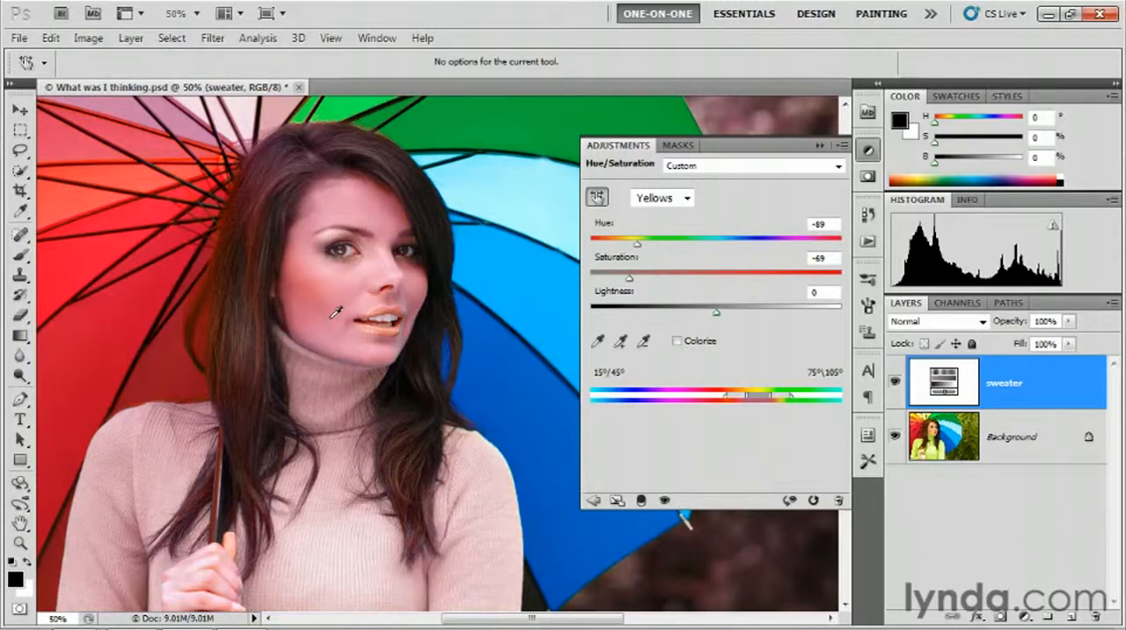
{"action": "mouse_move", "coordinate": [499, 394]}
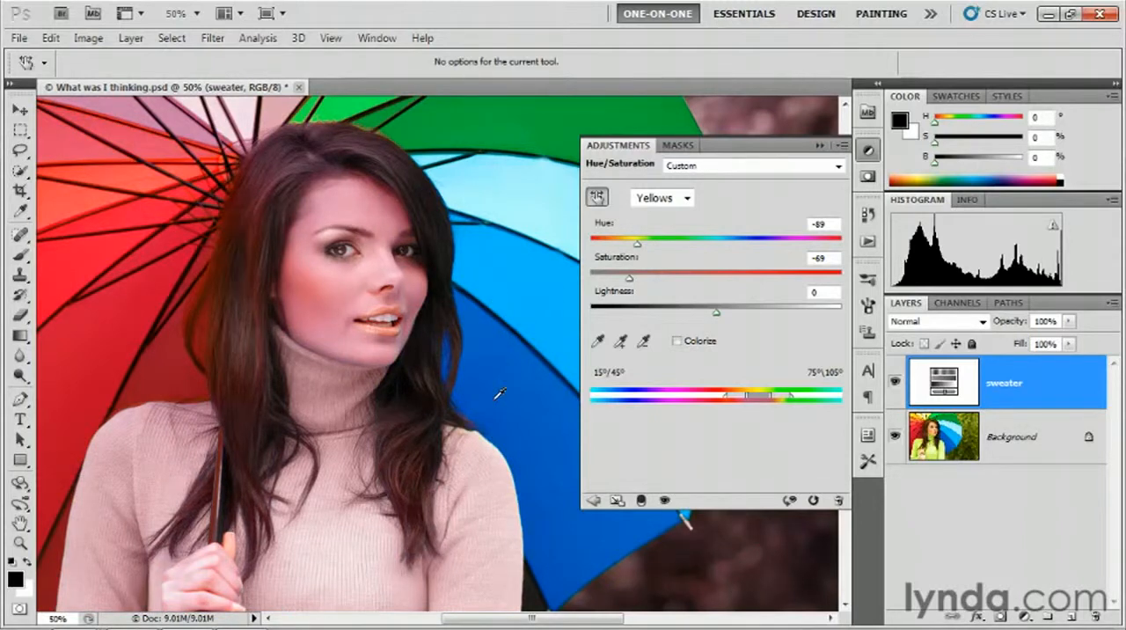
{"action": "mouse_move", "coordinate": [545, 307]}
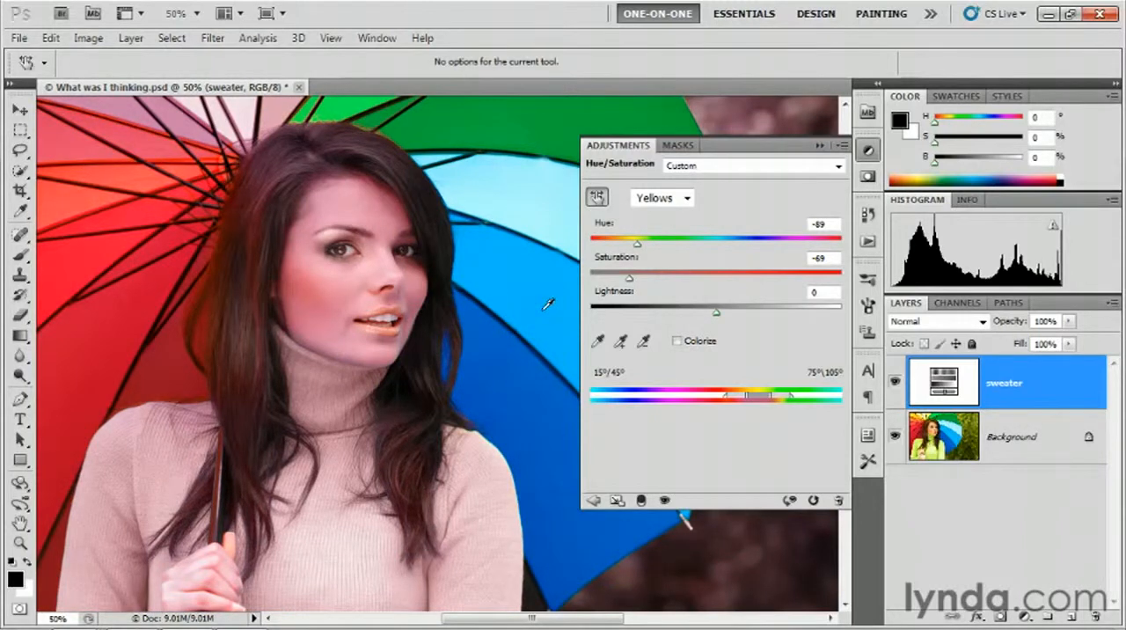